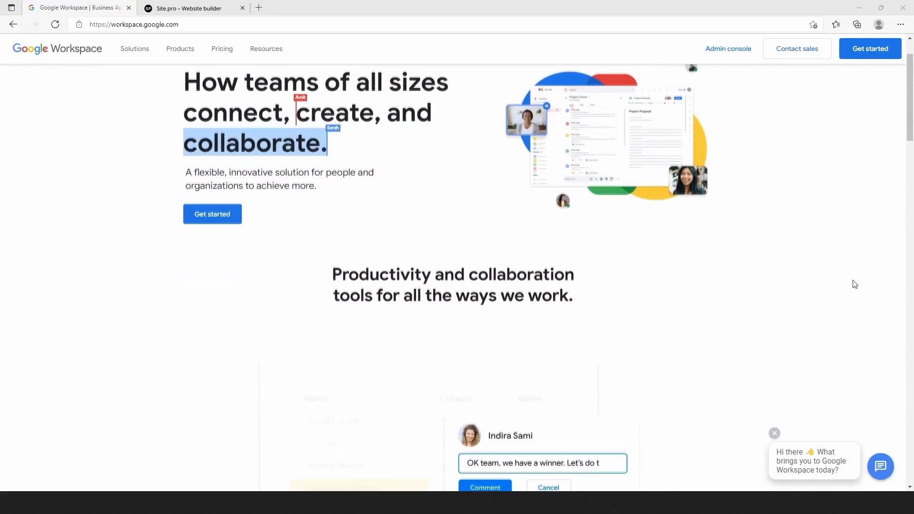
# Step: Scroll the Google Workspace homepage for reference, then switch to the Site.pro browser tab
pyautogui.scroll(-3)
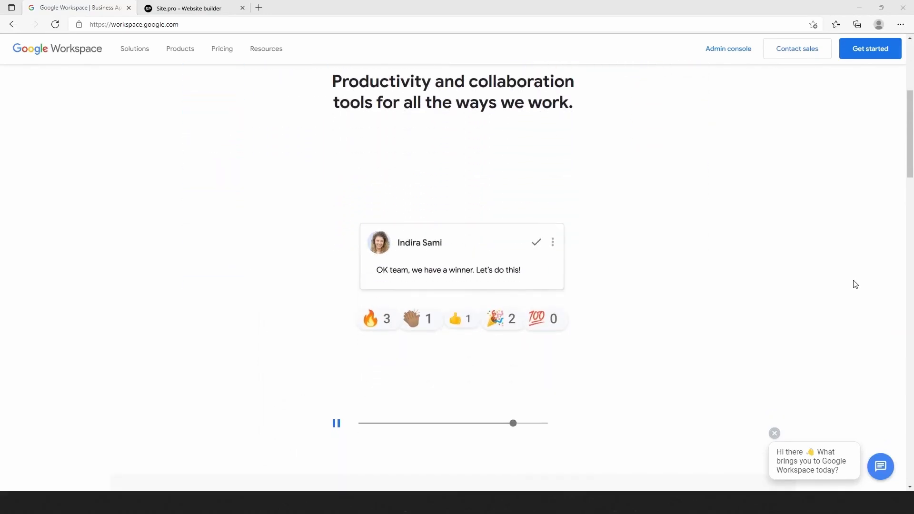
pyautogui.click(193, 9)
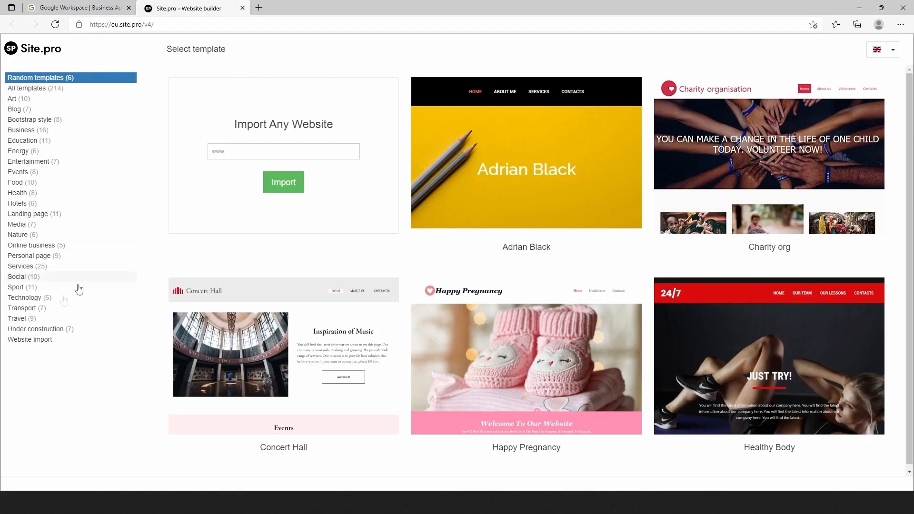
# Step: Pick the Blank template from the Under construction category
pyautogui.click(35, 329)
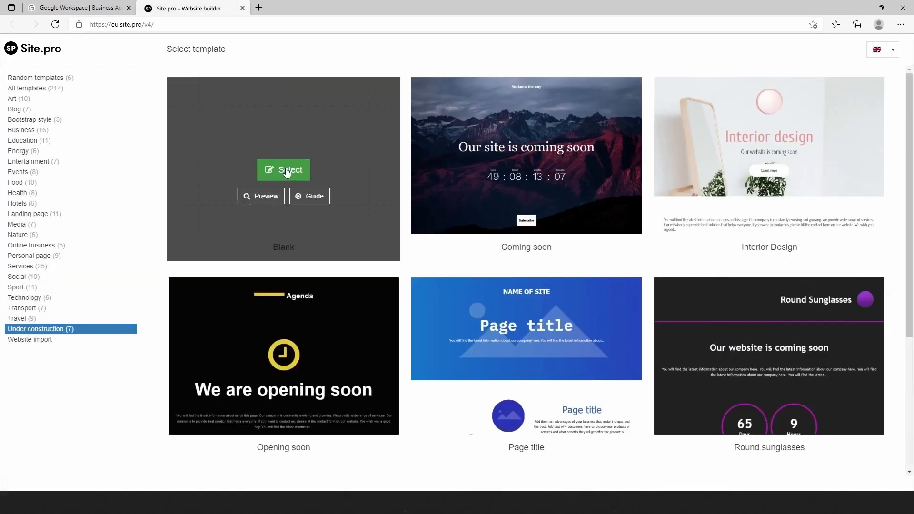
pyautogui.click(283, 170)
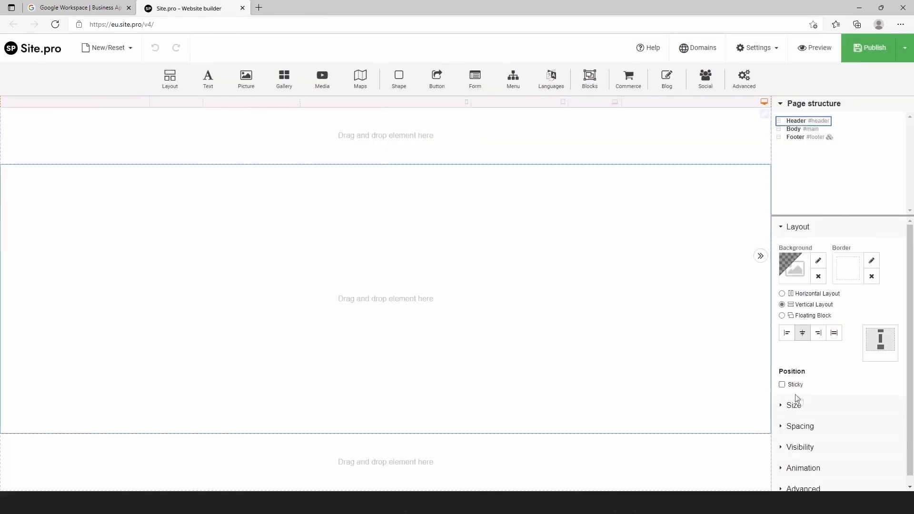
# Step: Drop a three-column Layout into the header and select it in Page structure
pyautogui.click(793, 405)
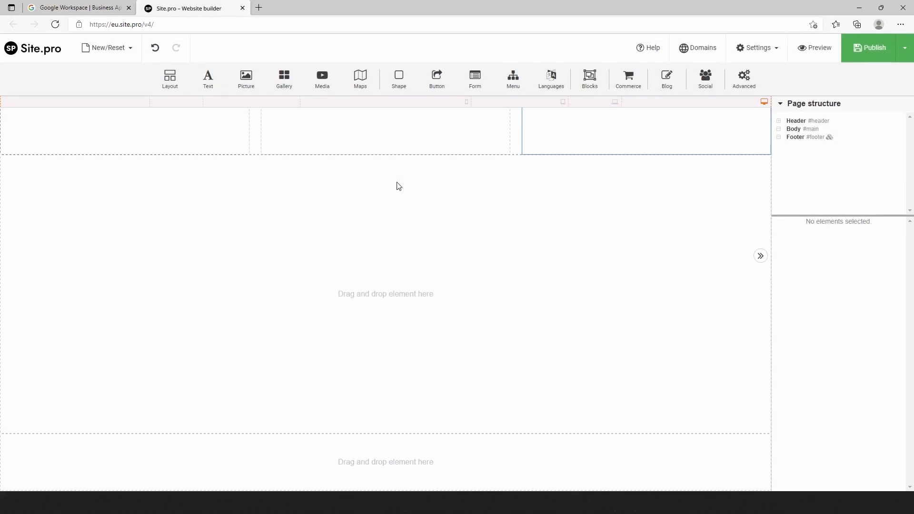
pyautogui.click(778, 121)
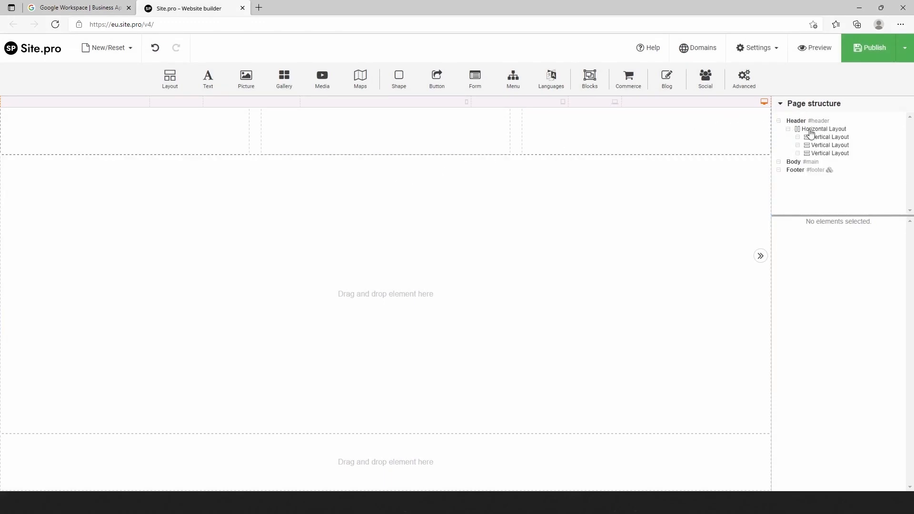
pyautogui.click(824, 129)
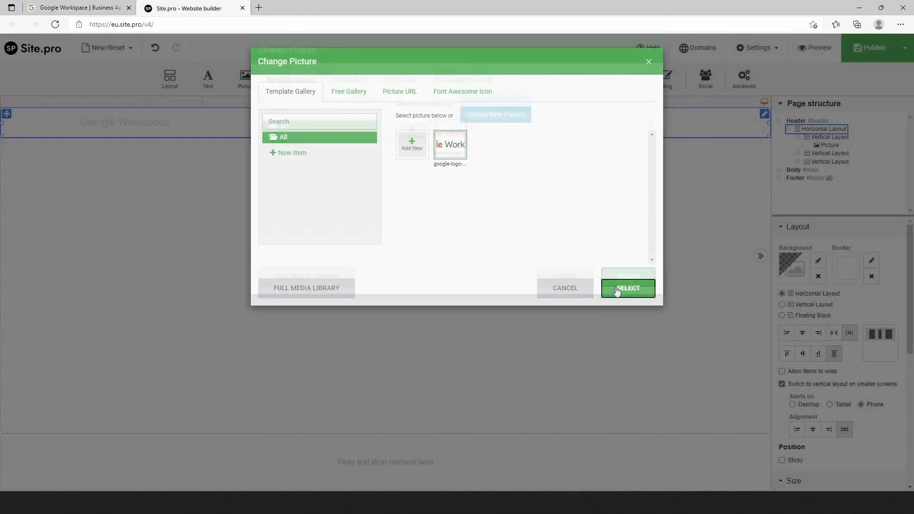
# Step: Confirm the google-logo picture for the header's first column
pyautogui.click(628, 288)
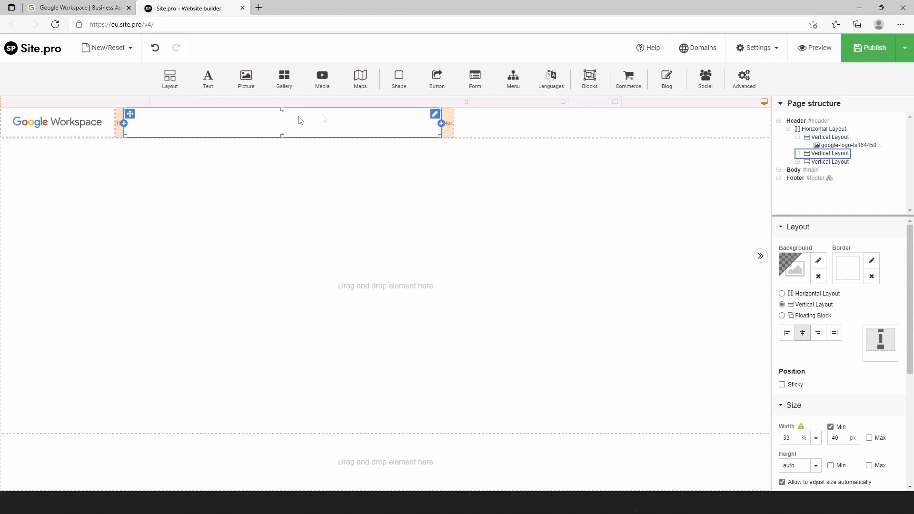
# Step: Add a left-aligned plain-text menu (Home, About us, Services, Contacts) to column two
pyautogui.click(123, 123)
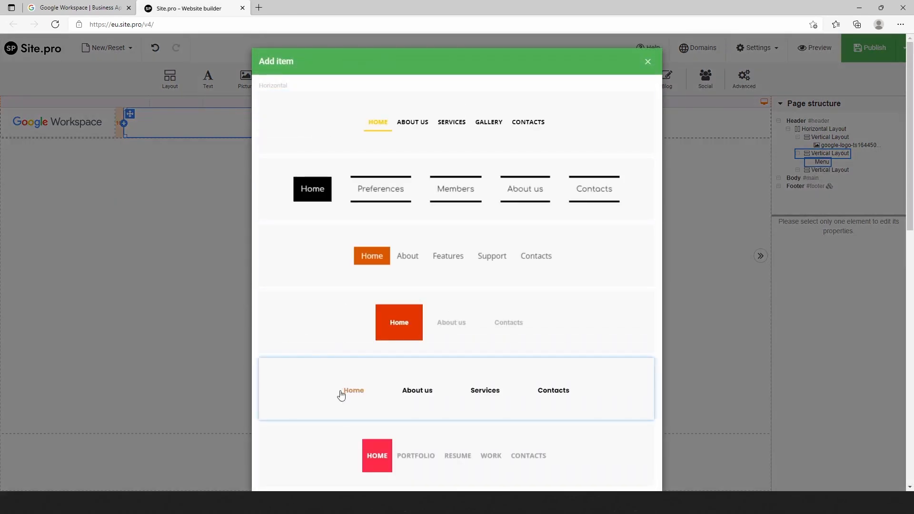
pyautogui.click(353, 391)
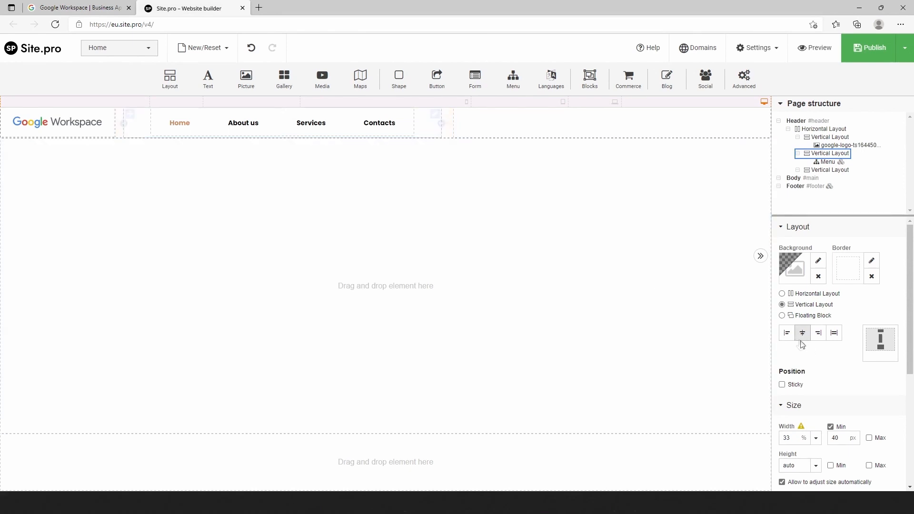
pyautogui.click(786, 332)
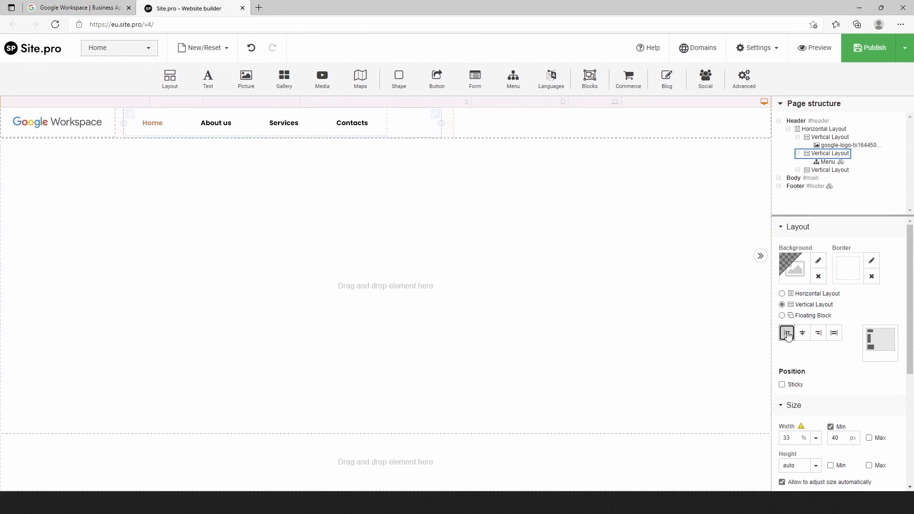
pyautogui.click(786, 333)
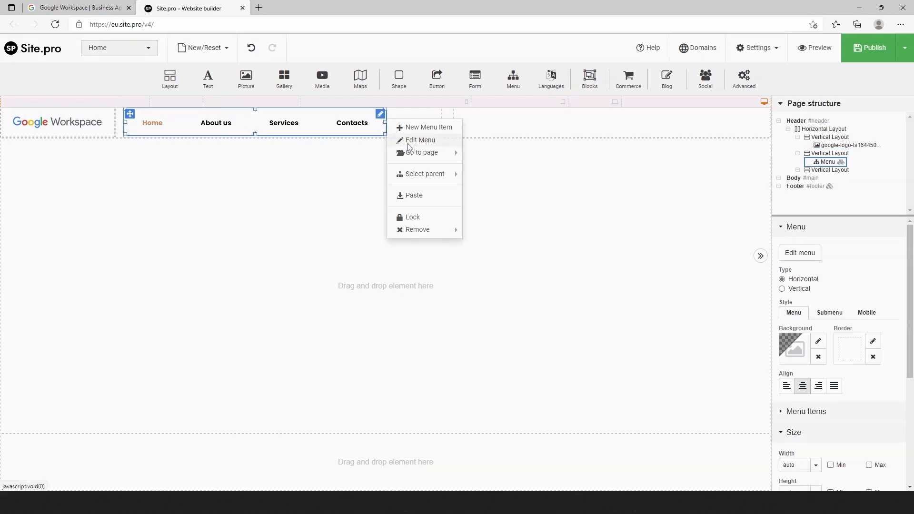
# Step: Rename the menu items to Solutions, Products, Pricing and Resources in Edit Menu and apply
pyautogui.click(420, 139)
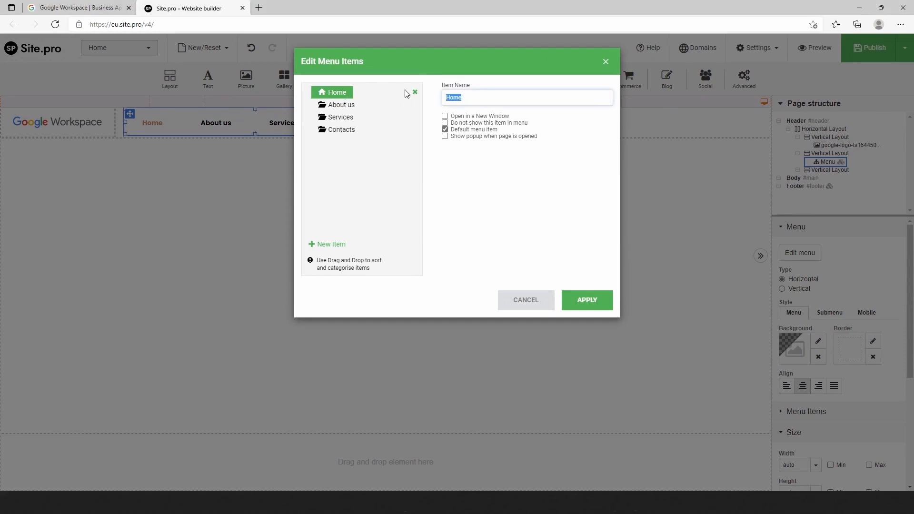
pyautogui.click(340, 105)
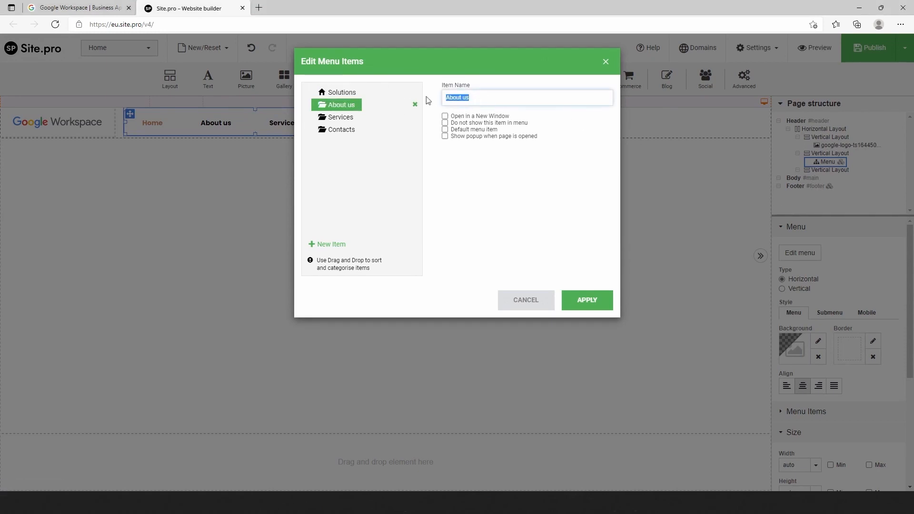
pyautogui.write('Produc')
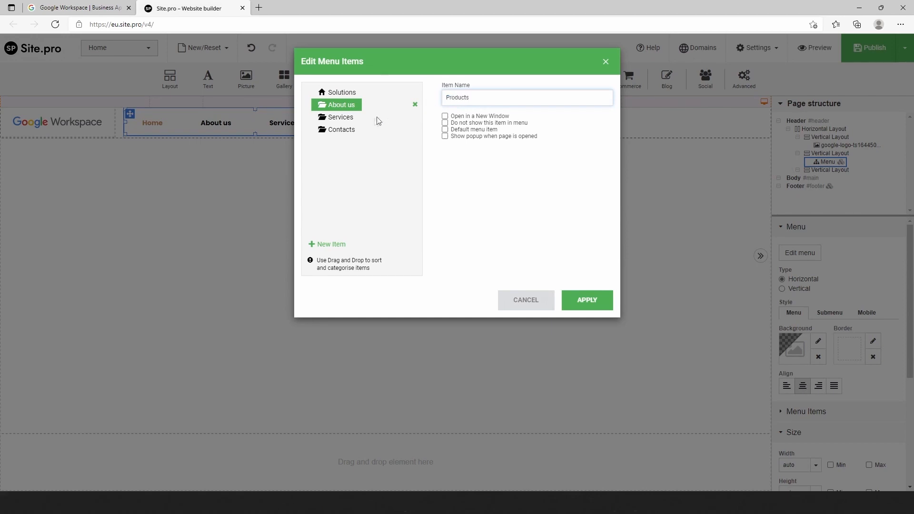
pyautogui.click(341, 117)
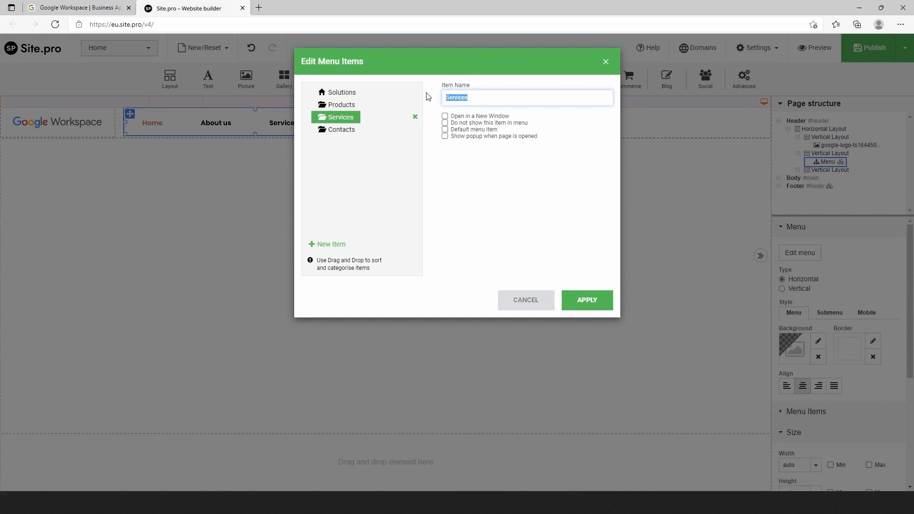
pyautogui.write('Pricing')
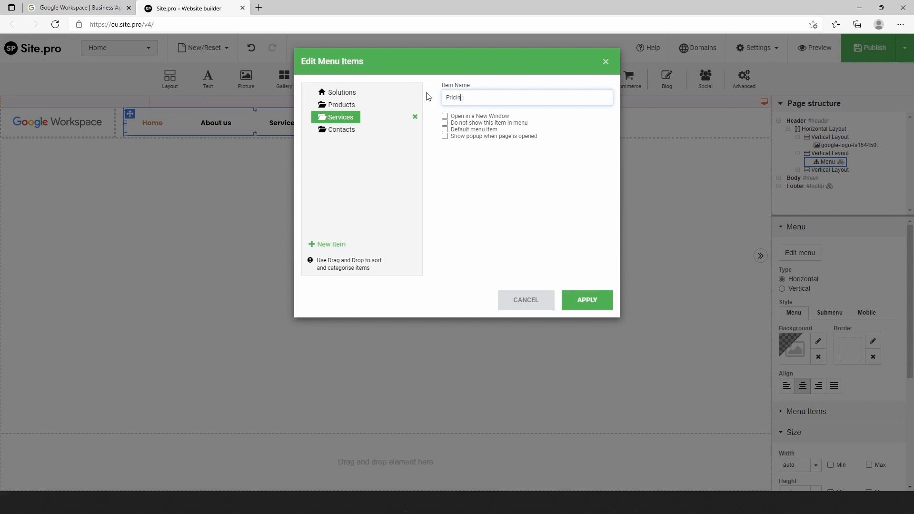
pyautogui.click(341, 130)
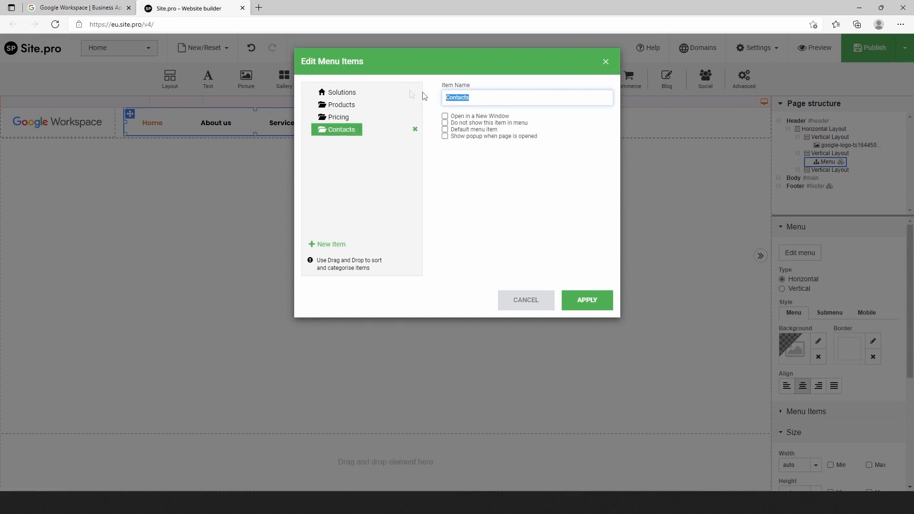
pyautogui.write('Resour')
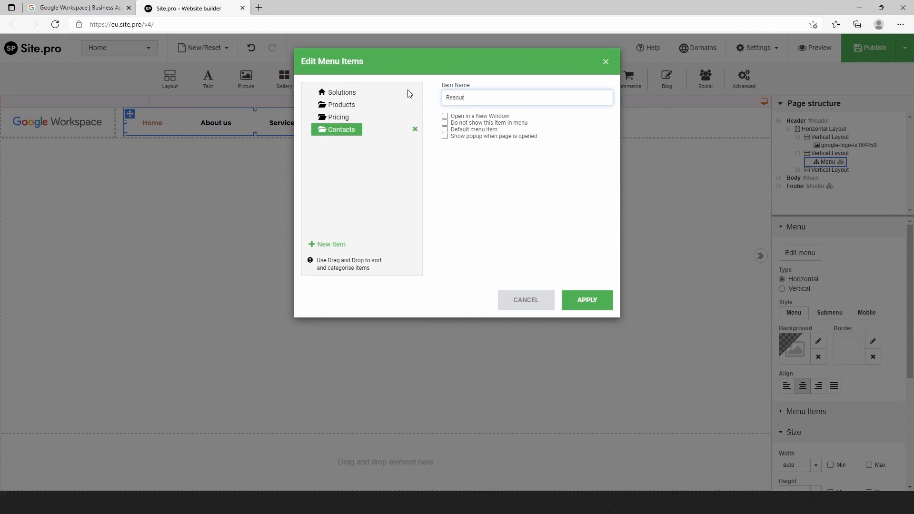
pyautogui.click(586, 300)
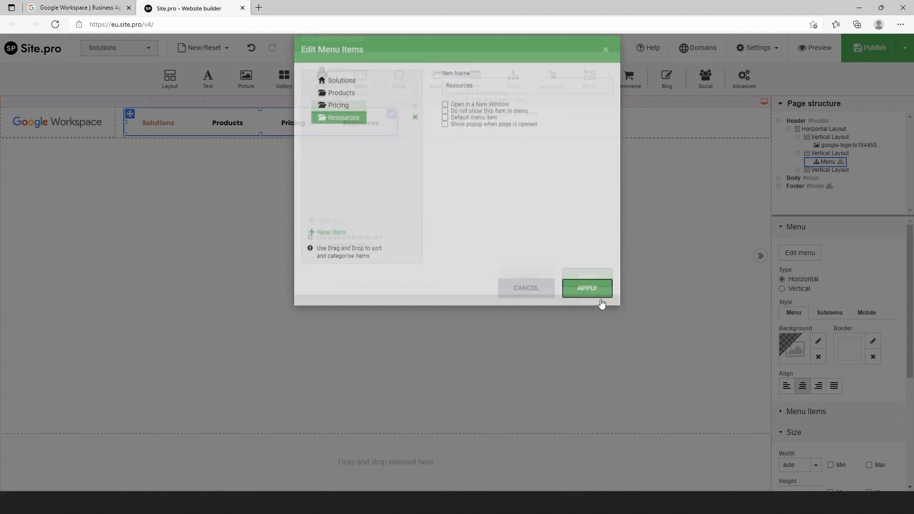
pyautogui.click(587, 288)
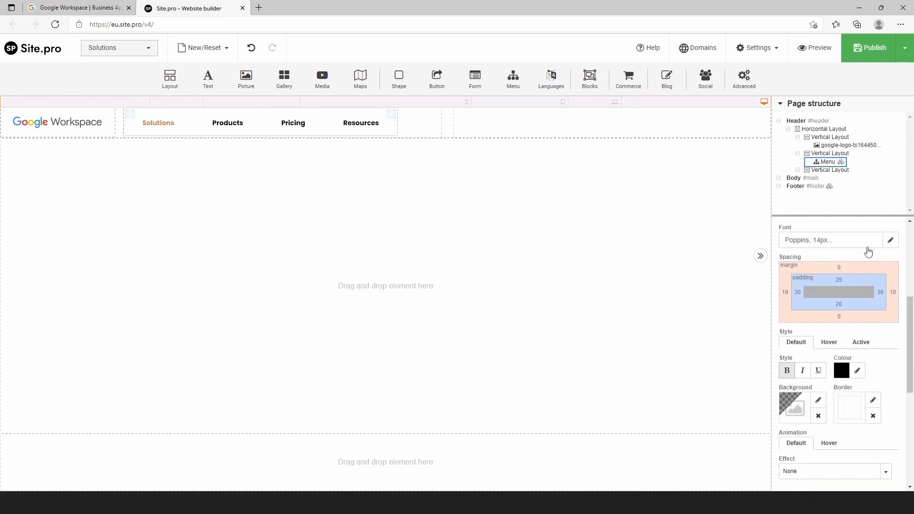
# Step: Set the header menu font to Roboto
pyautogui.click(891, 240)
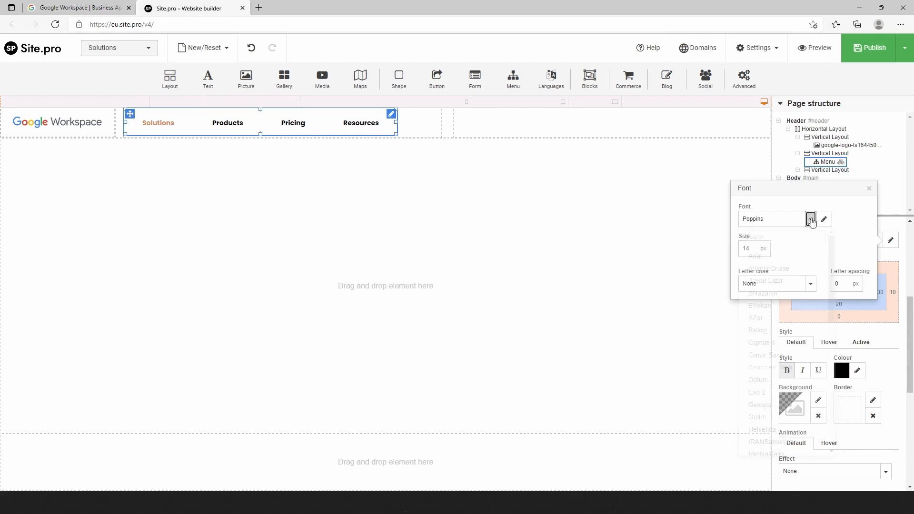
pyautogui.write('Robo')
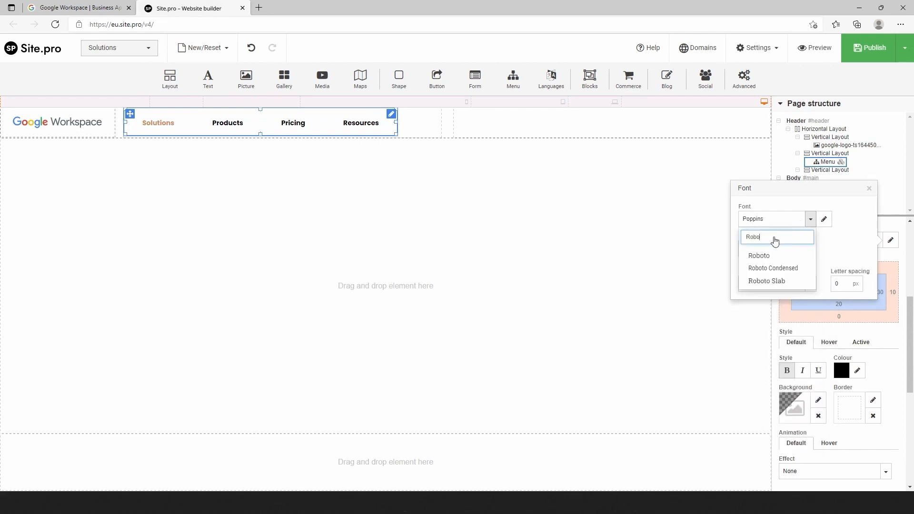
pyautogui.click(758, 255)
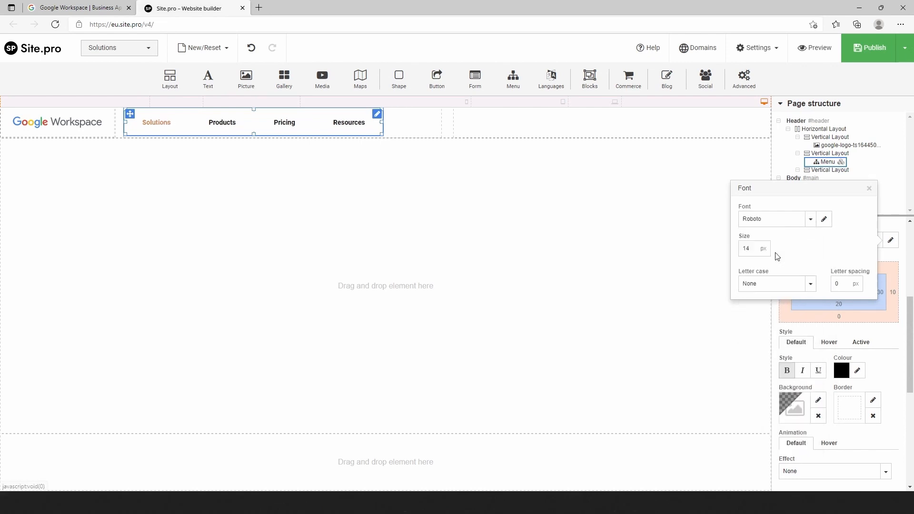
pyautogui.click(870, 188)
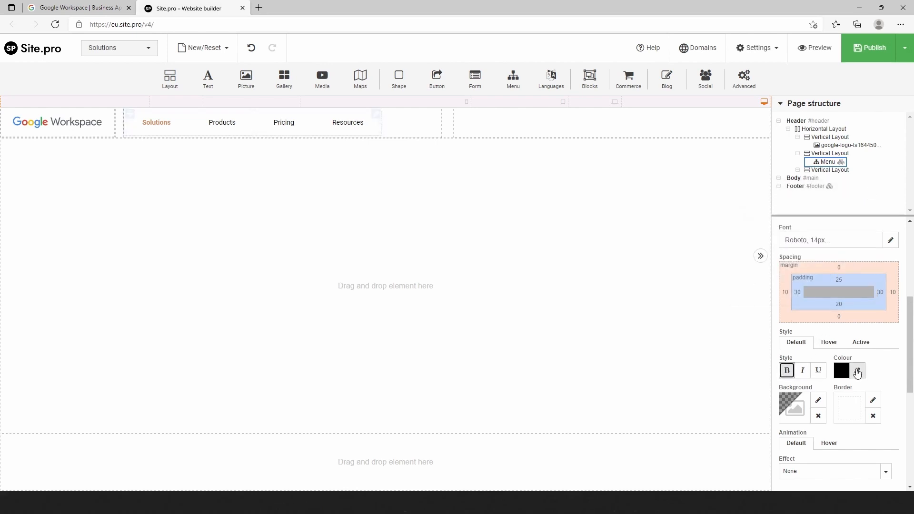
# Step: Make the menu text and active link colour grey #545454
pyautogui.click(857, 371)
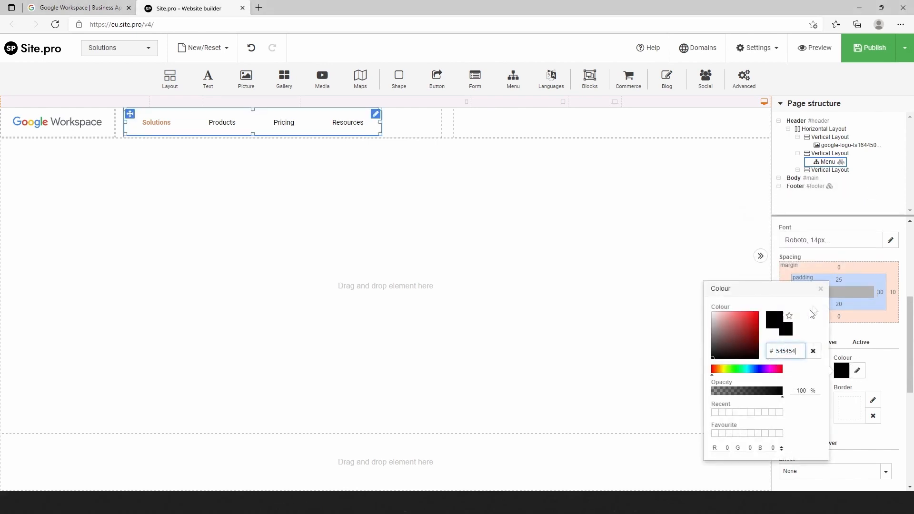
pyautogui.click(820, 288)
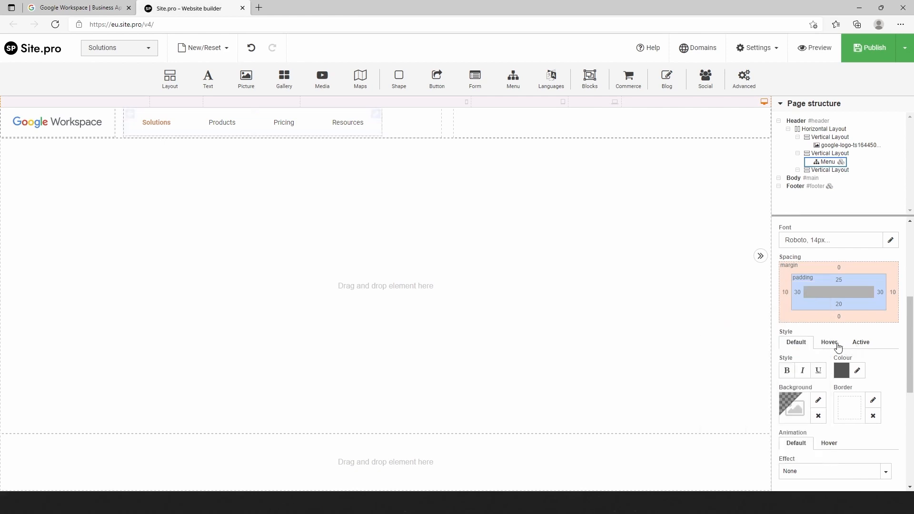
pyautogui.click(857, 370)
pyautogui.write('545454')
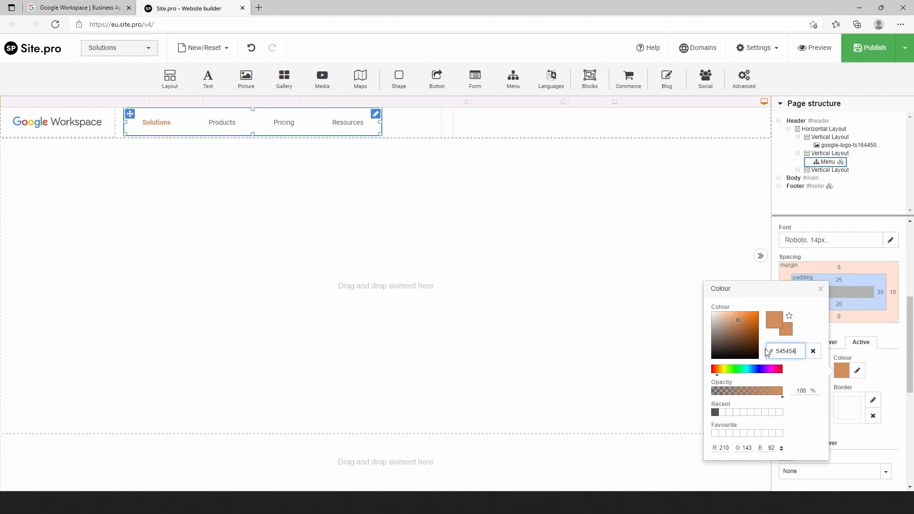
pyautogui.click(821, 289)
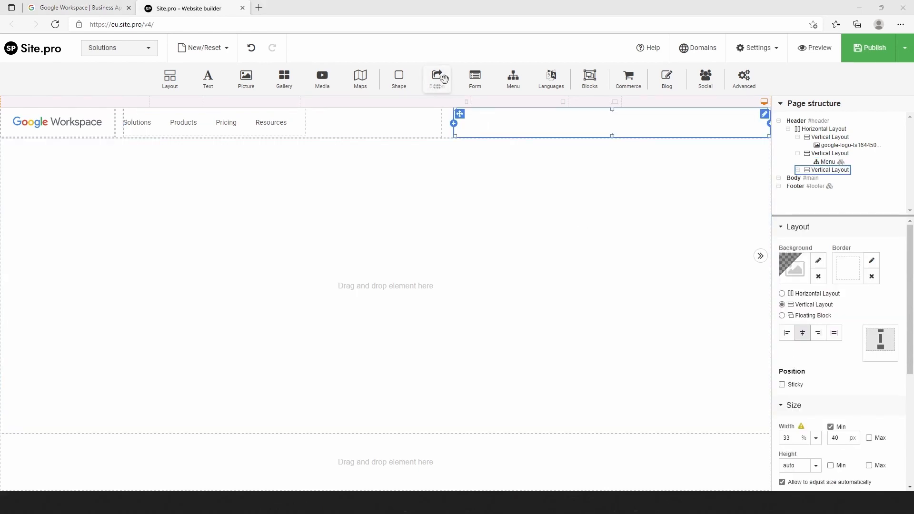
# Step: Add an outlined button to the right header column, set as a horizontal layout
pyautogui.click(437, 78)
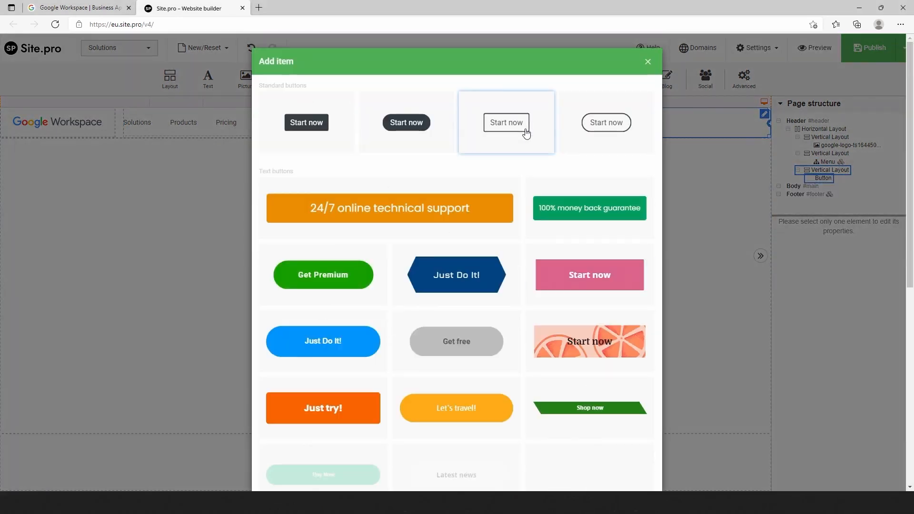
pyautogui.click(506, 122)
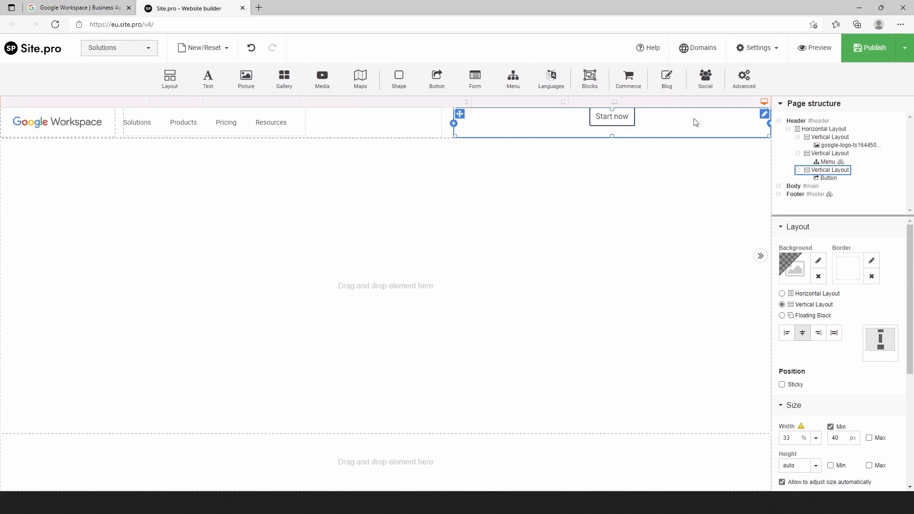
pyautogui.click(781, 294)
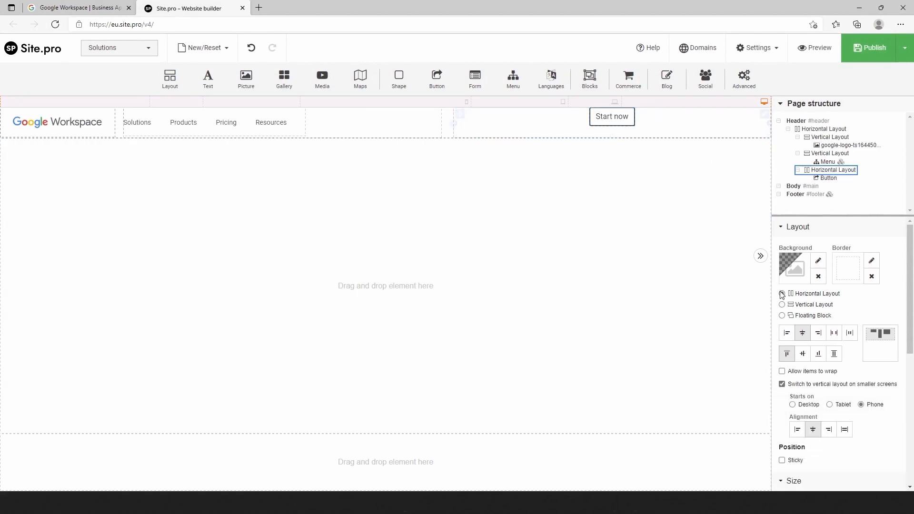
pyautogui.click(817, 332)
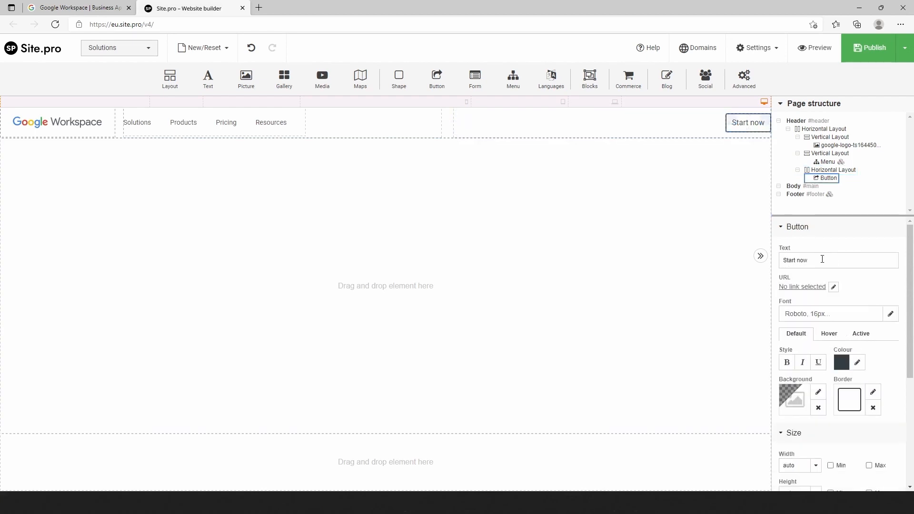
pyautogui.write('Admin')
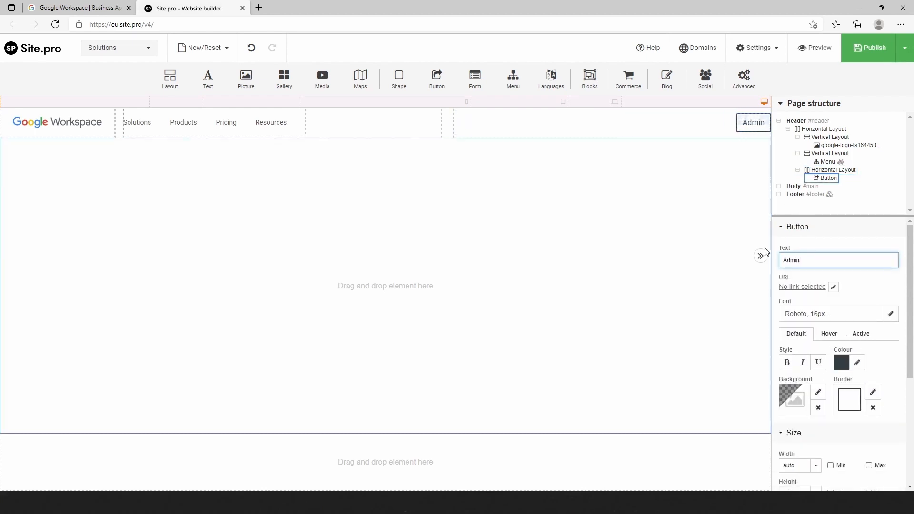
pyautogui.write('Consol')
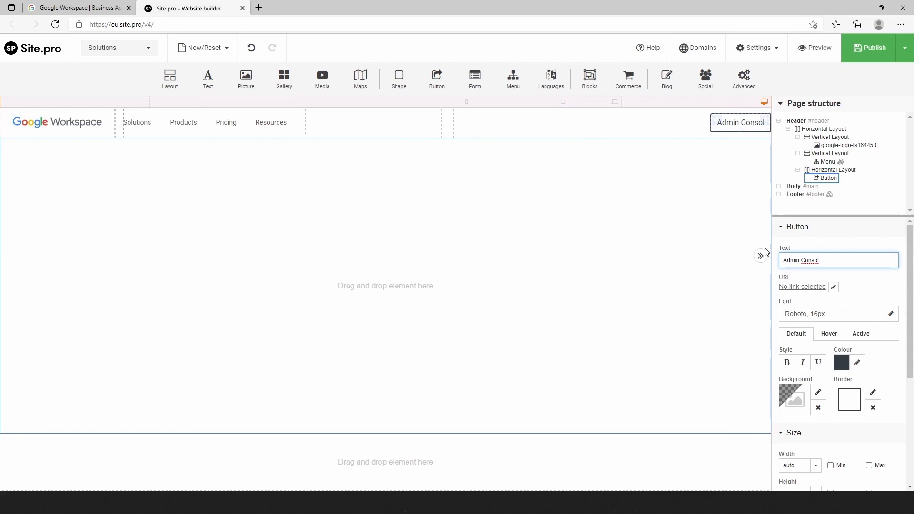
pyautogui.click(833, 287)
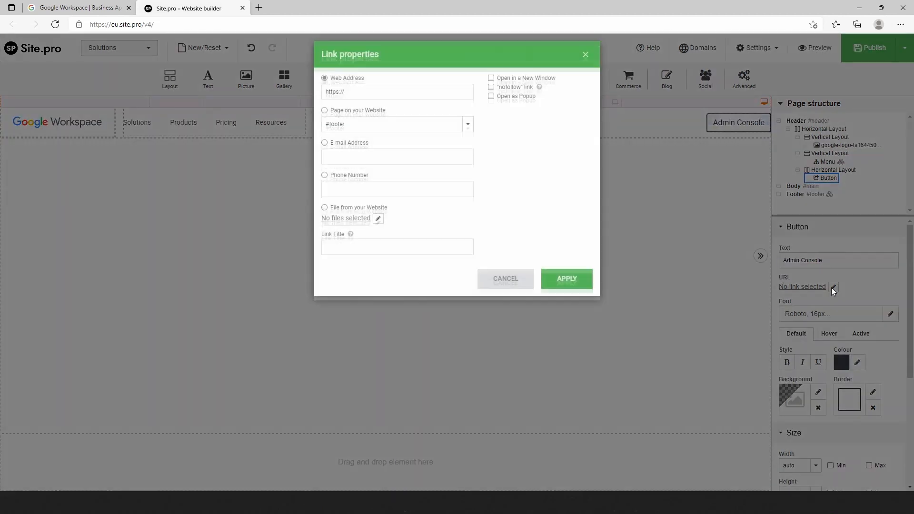
pyautogui.write('https://workspace.google.com/')
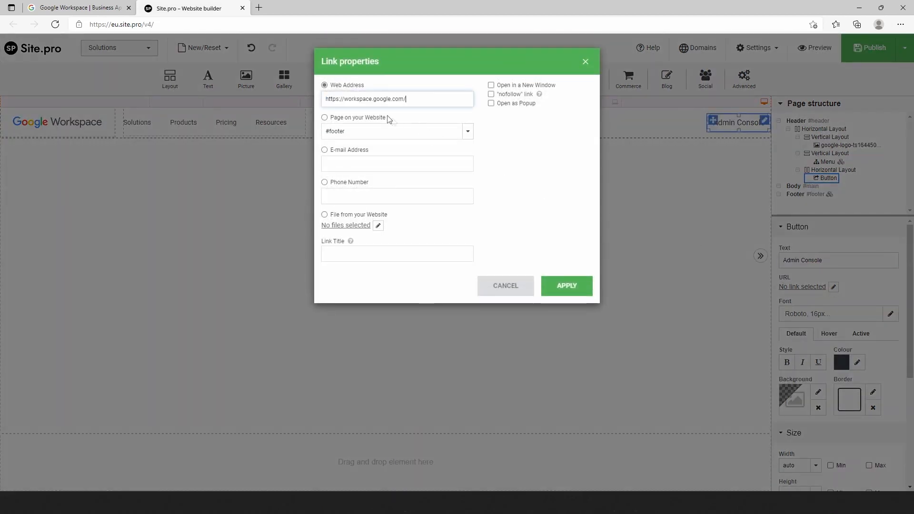
pyautogui.click(566, 285)
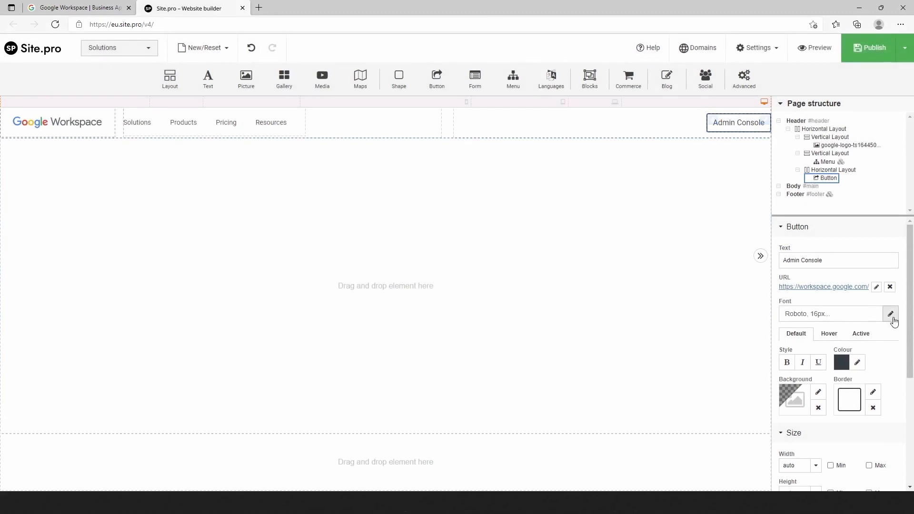
# Step: Give the Admin Console button blue Arial 14px text and remove its border
pyautogui.click(890, 314)
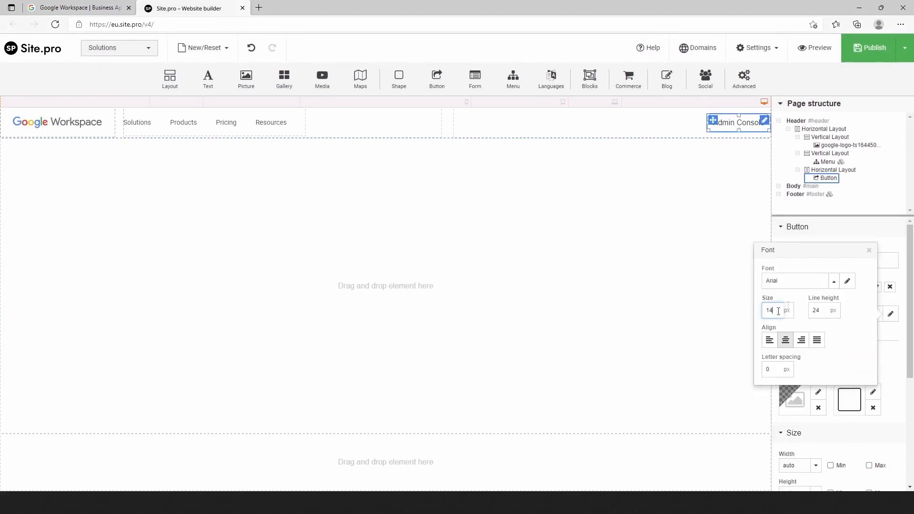
pyautogui.click(869, 249)
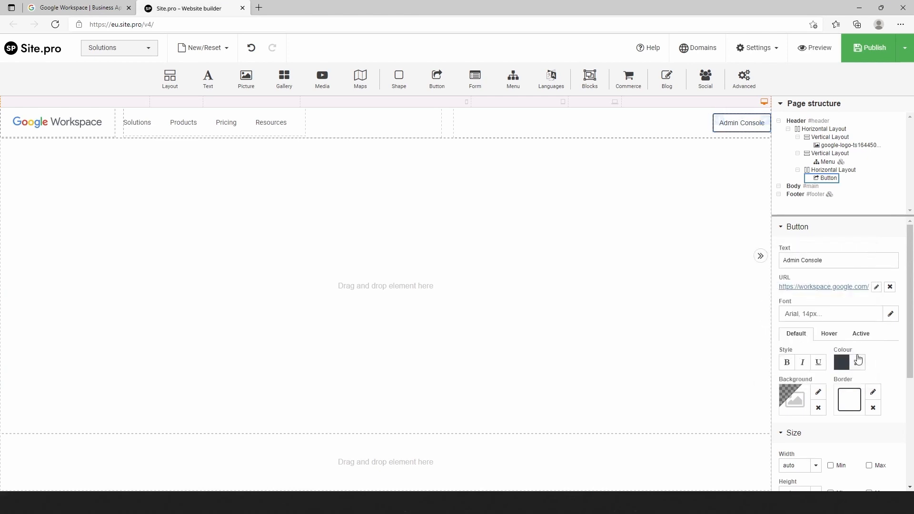
pyautogui.click(841, 362)
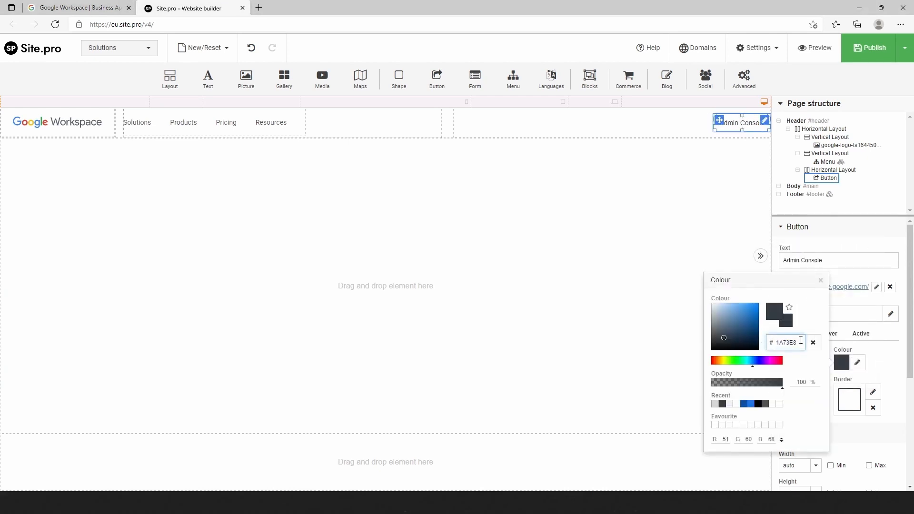
pyautogui.click(821, 280)
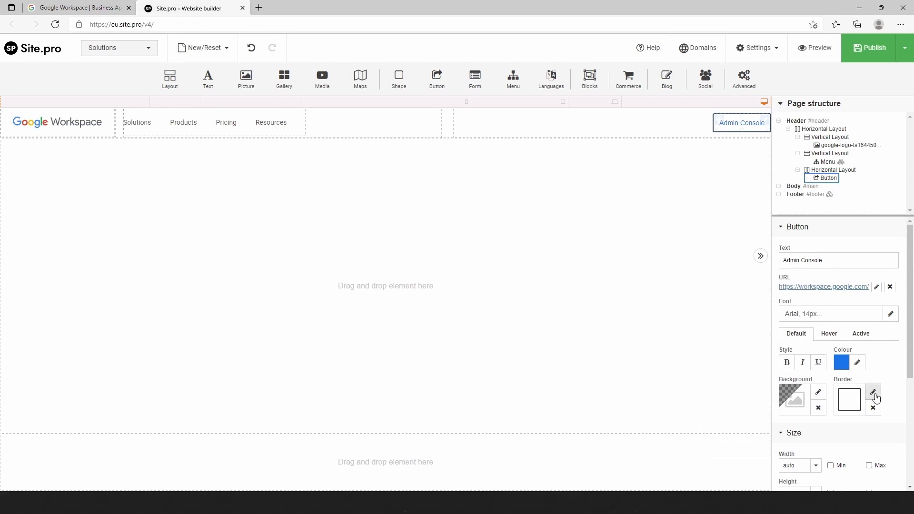
pyautogui.click(873, 392)
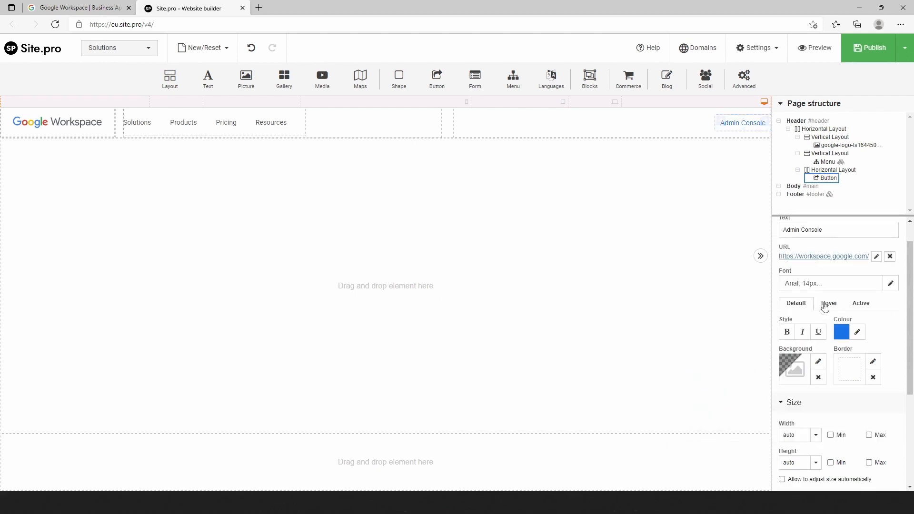
# Step: Set the button's hover background to FFFFFF and its height to 44px
pyautogui.click(857, 331)
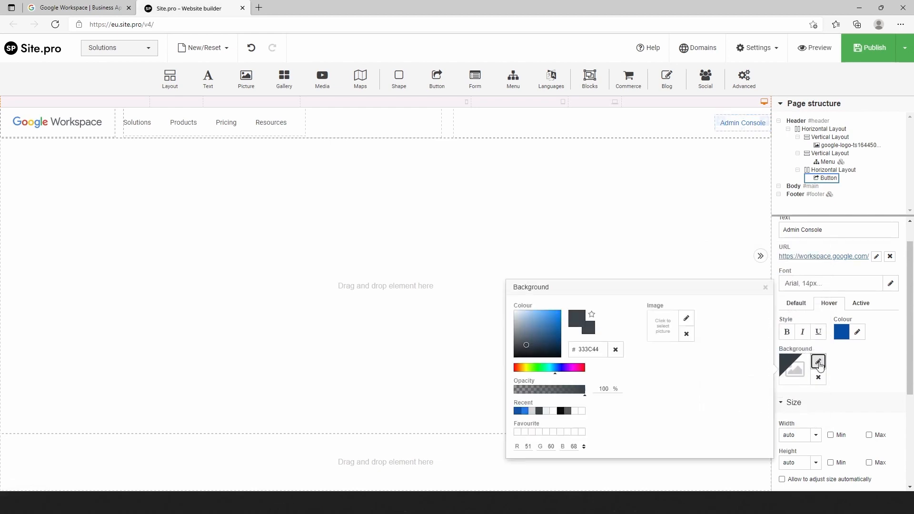
pyautogui.click(588, 349)
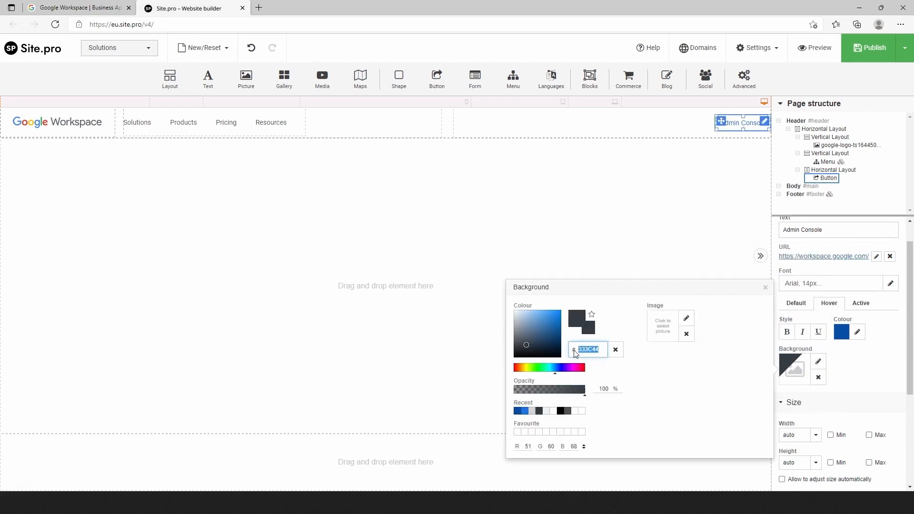
pyautogui.write('FFFF')
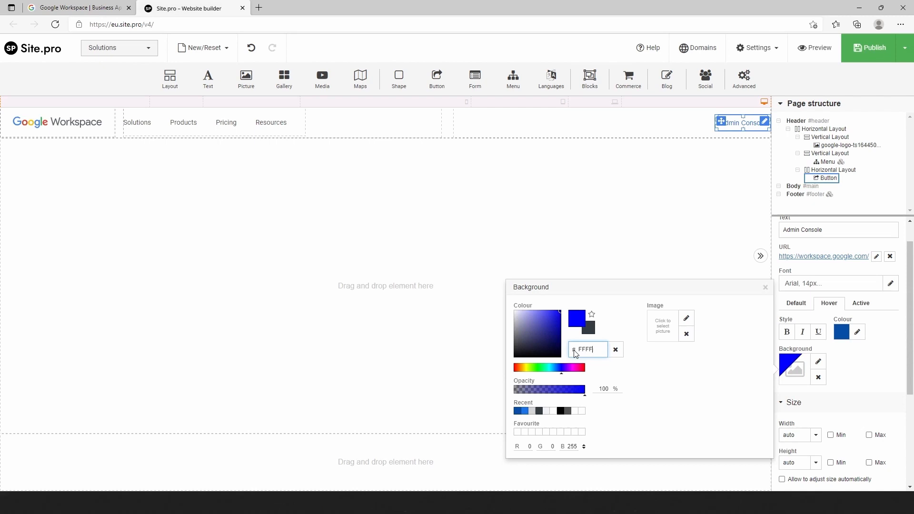
pyautogui.write('FFFFFF')
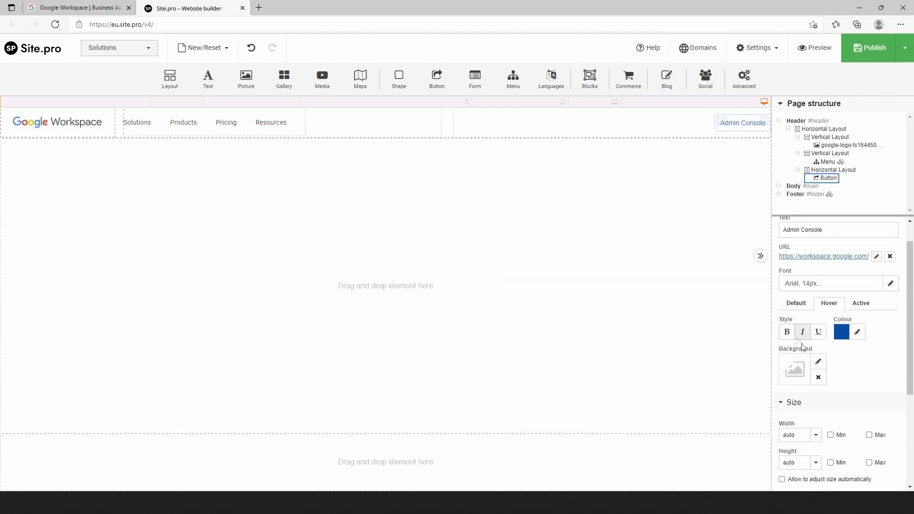
pyautogui.scroll(-3)
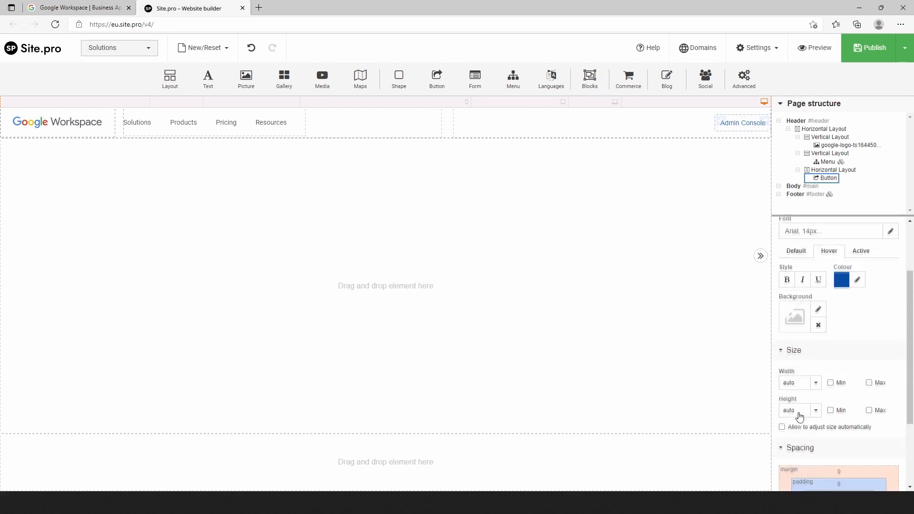
pyautogui.click(815, 410)
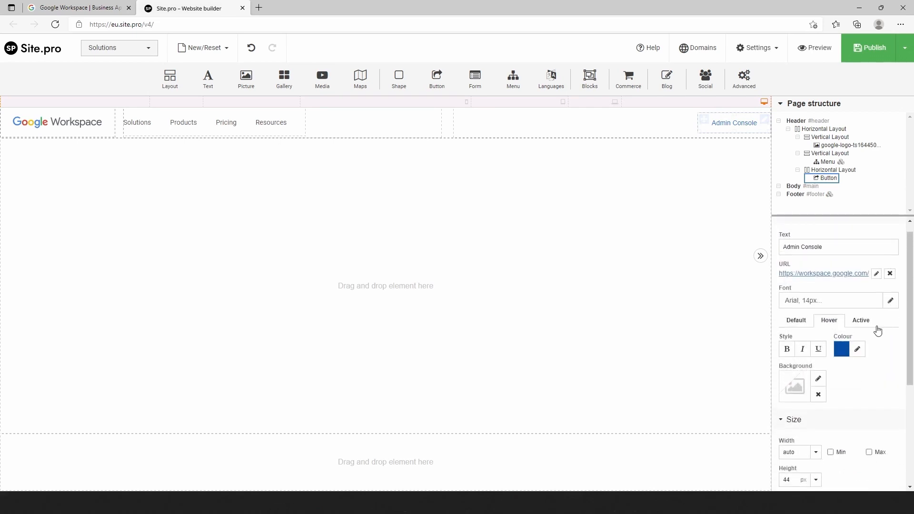
# Step: Duplicate the Admin Console button and check its hover background colour
pyautogui.rightClick(733, 123)
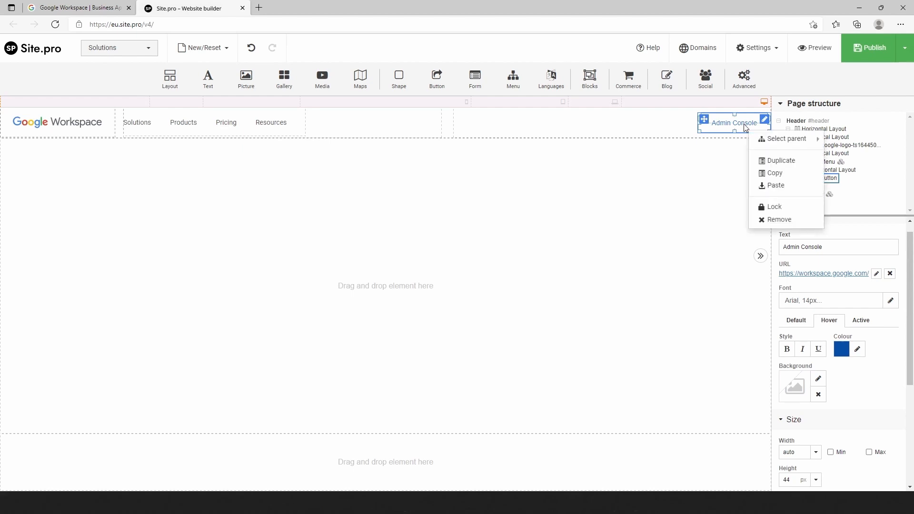
pyautogui.click(781, 160)
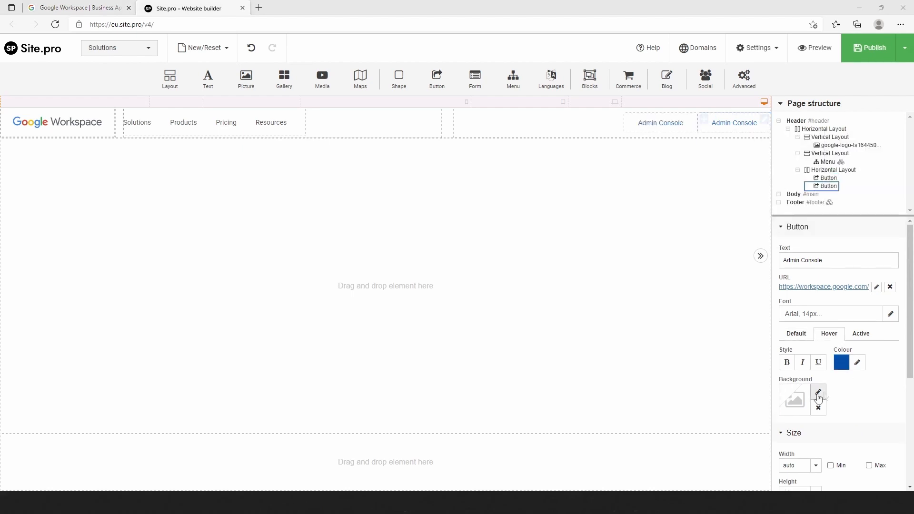
pyautogui.click(818, 392)
pyautogui.write('F1F3F4')
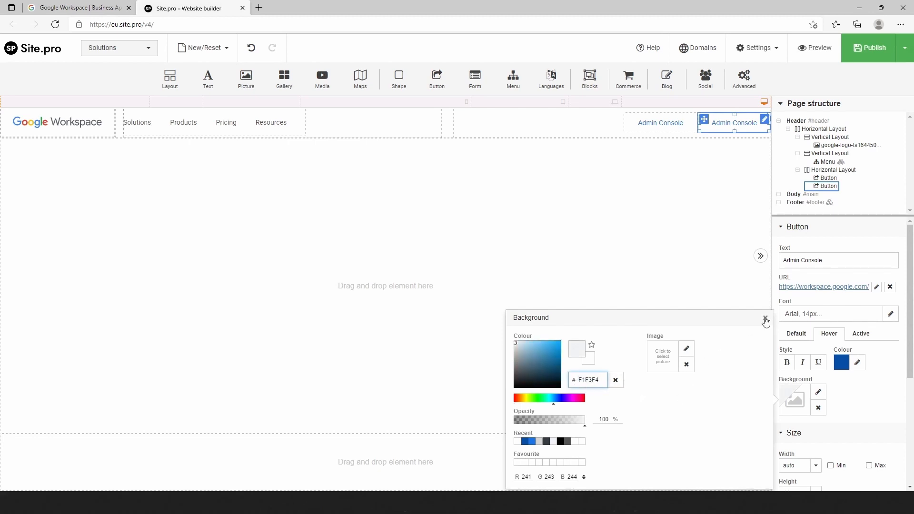
pyautogui.click(765, 319)
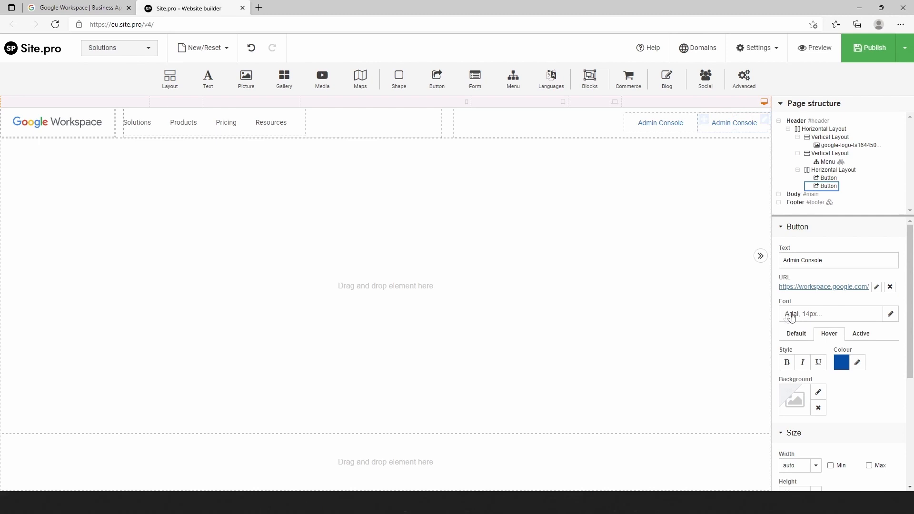
# Step: Give the duplicate button a 1px light grey border on all four sides
pyautogui.click(873, 391)
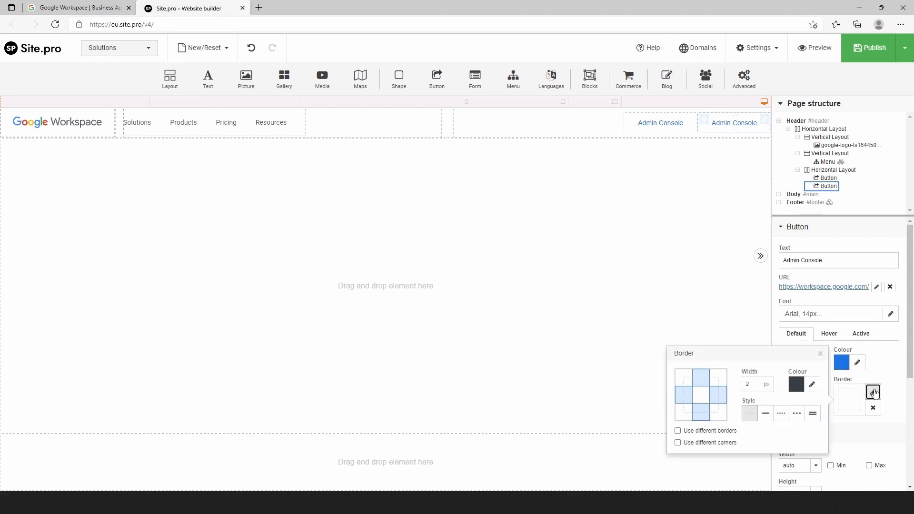
pyautogui.click(765, 412)
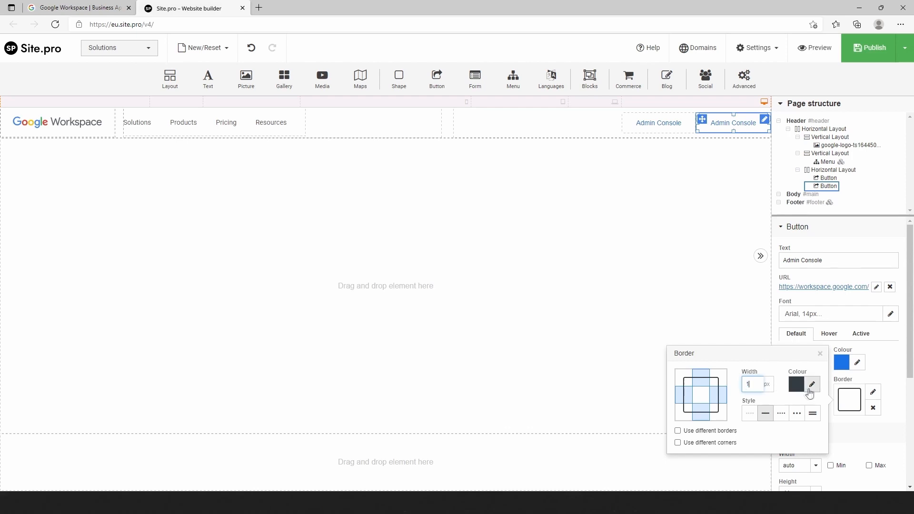
pyautogui.click(810, 384)
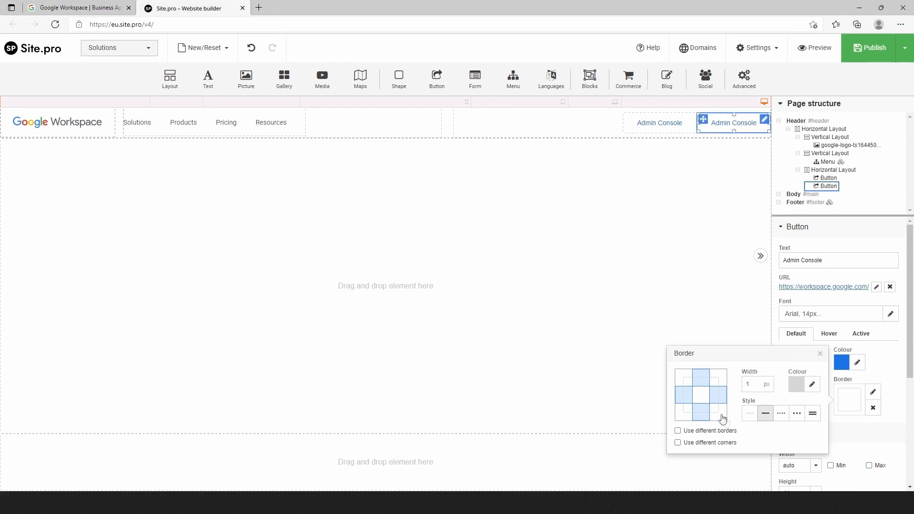
pyautogui.click(820, 353)
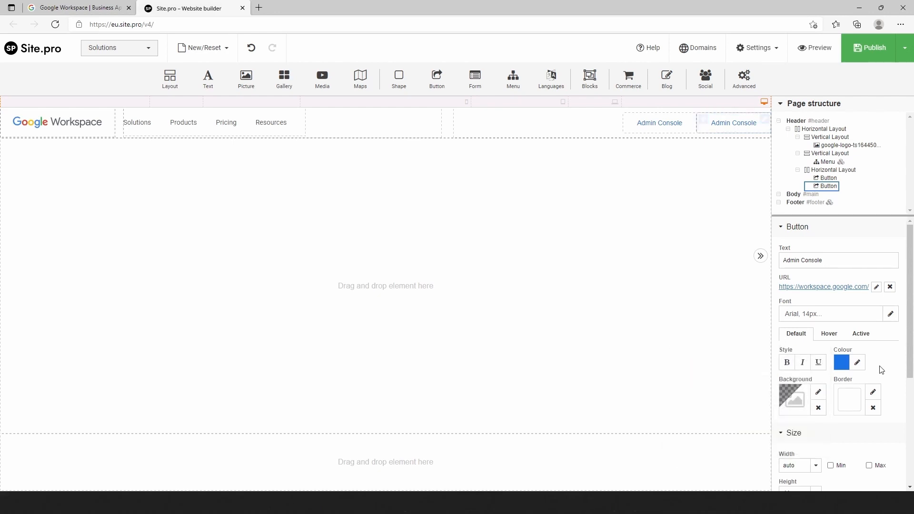
pyautogui.scroll(-3)
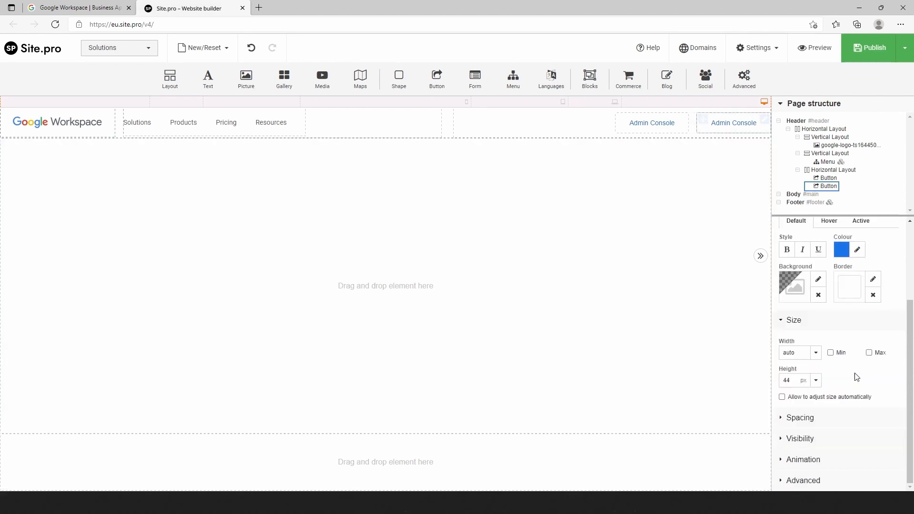
pyautogui.click(733, 123)
pyautogui.write('Contact Sales')
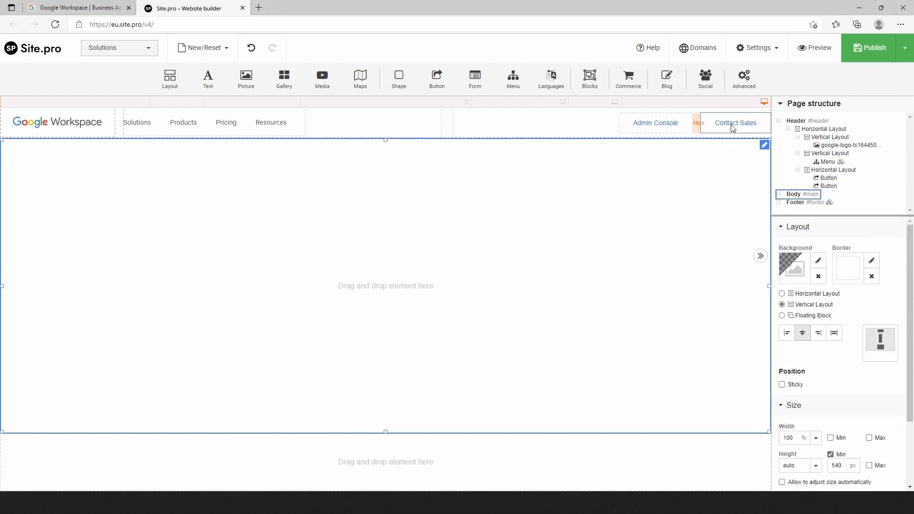
# Step: Duplicate Contact Sales into a new button with white text on a blue background
pyautogui.rightClick(735, 122)
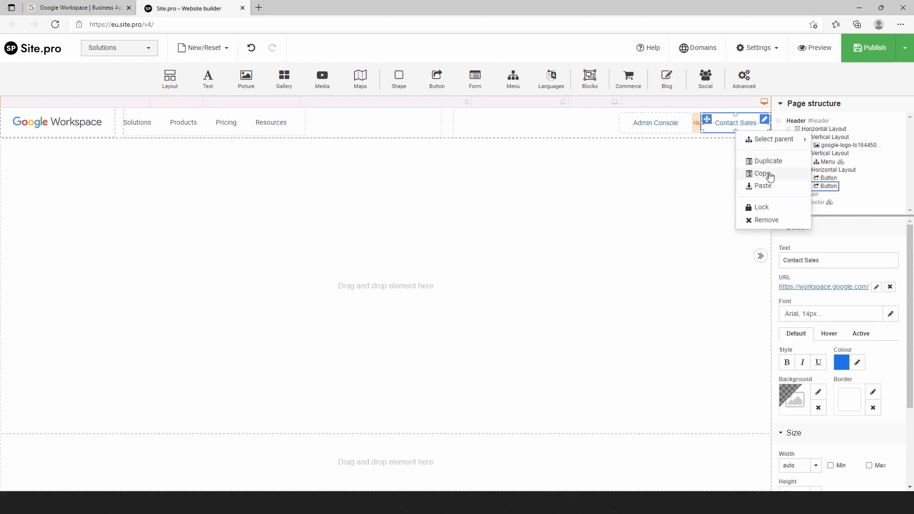
pyautogui.click(767, 161)
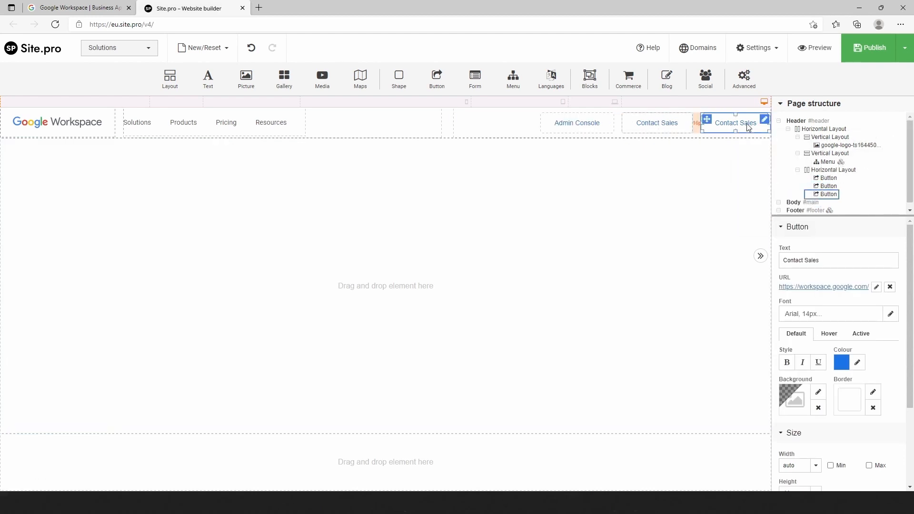
pyautogui.click(856, 362)
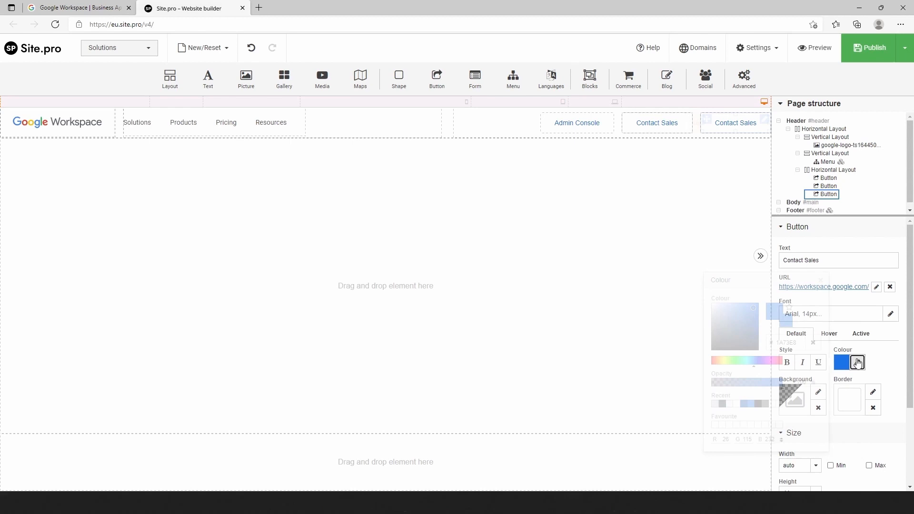
pyautogui.click(856, 362)
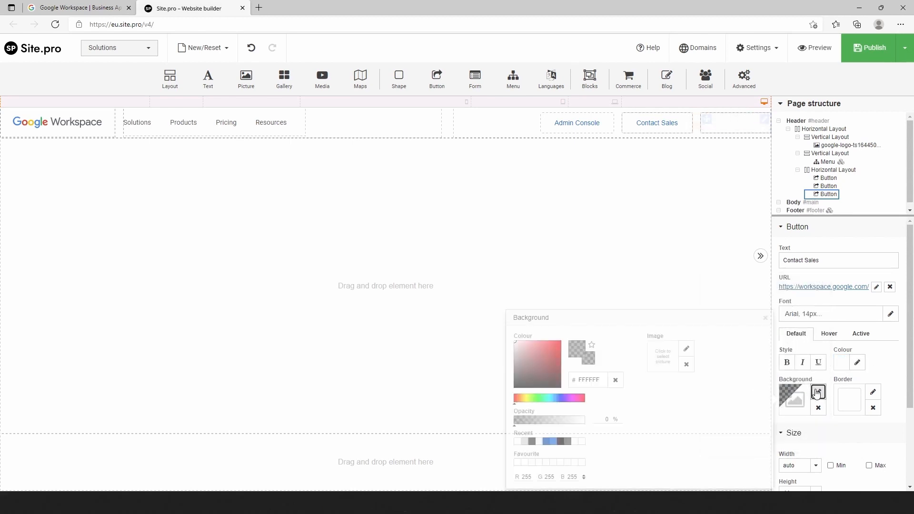
pyautogui.click(555, 345)
pyautogui.write('Get Started')
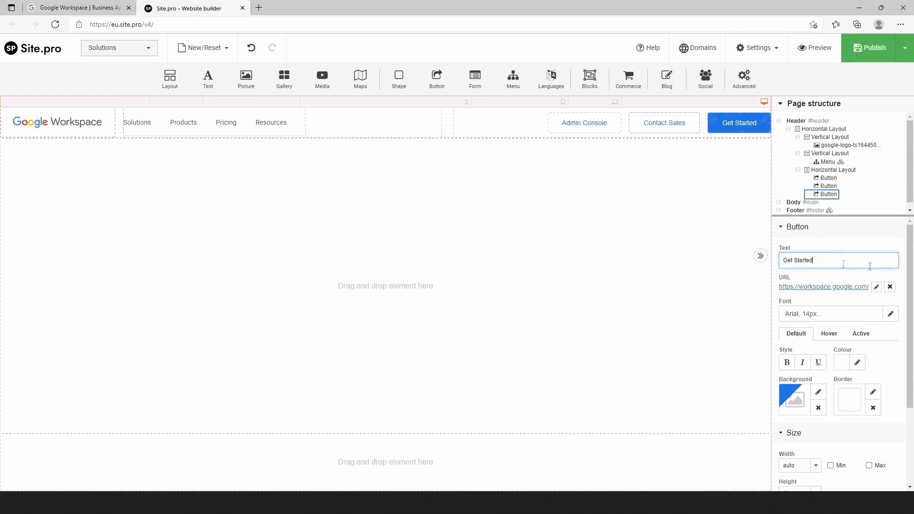
# Step: Set the button's hover state to white text on a #074EA6 background
pyautogui.click(829, 334)
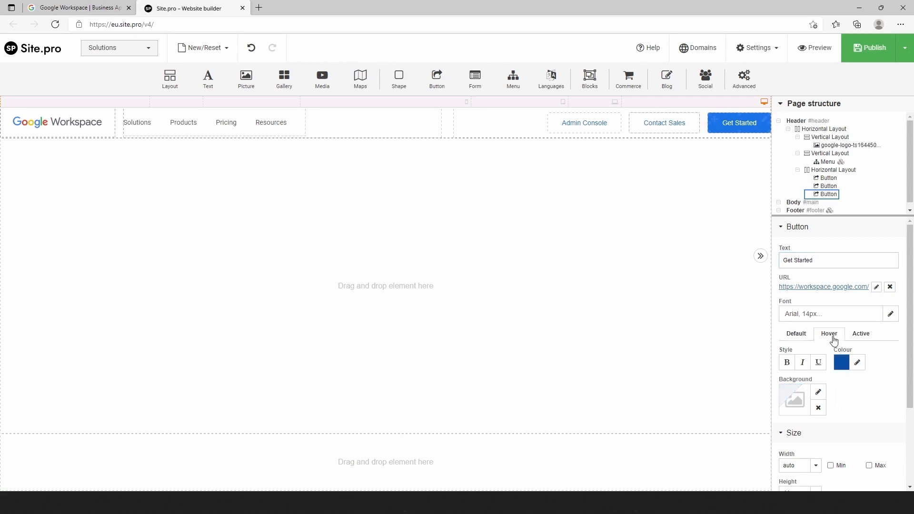
pyautogui.click(857, 362)
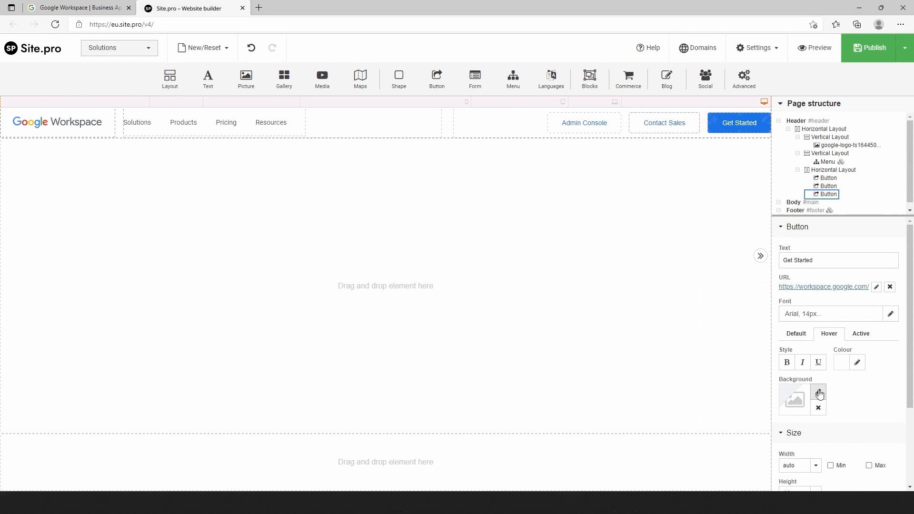
pyautogui.click(818, 392)
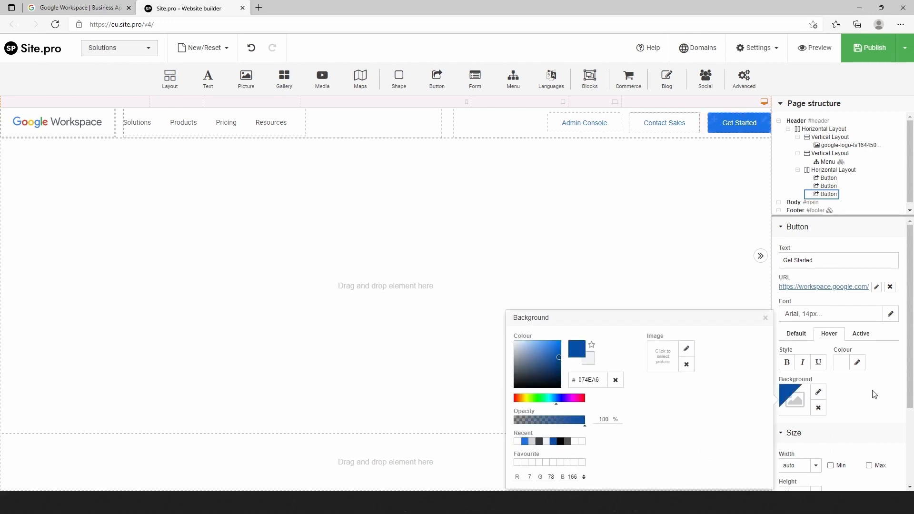
pyautogui.click(765, 318)
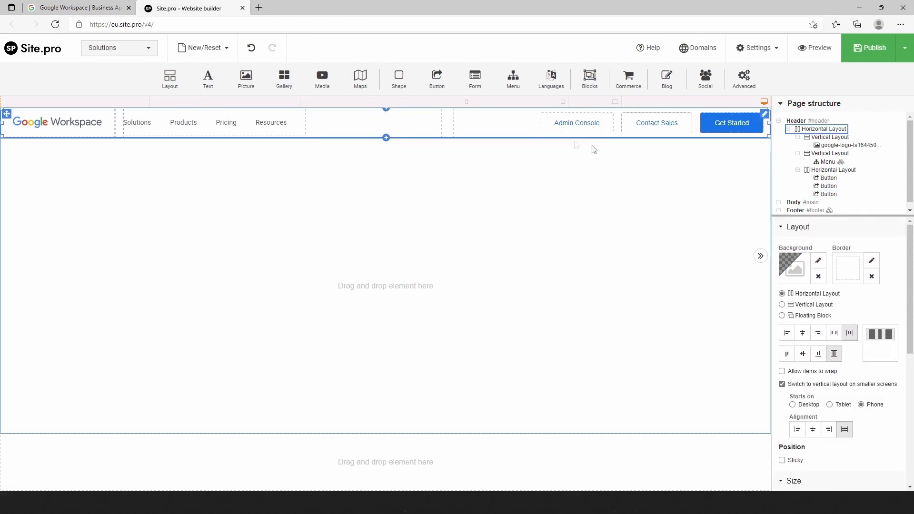
# Step: Give the header layout a 1px solid #D5D5D5 bottom border, then view the Google reference
pyautogui.click(872, 261)
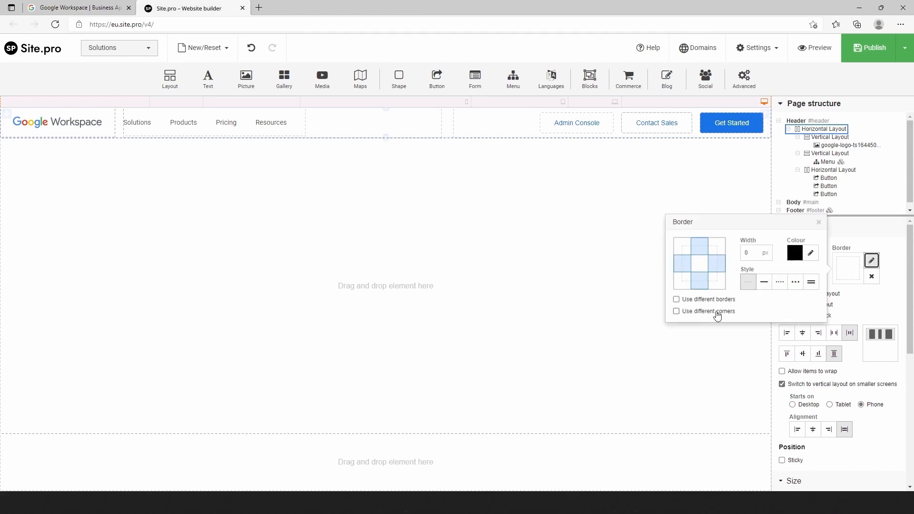
pyautogui.click(676, 299)
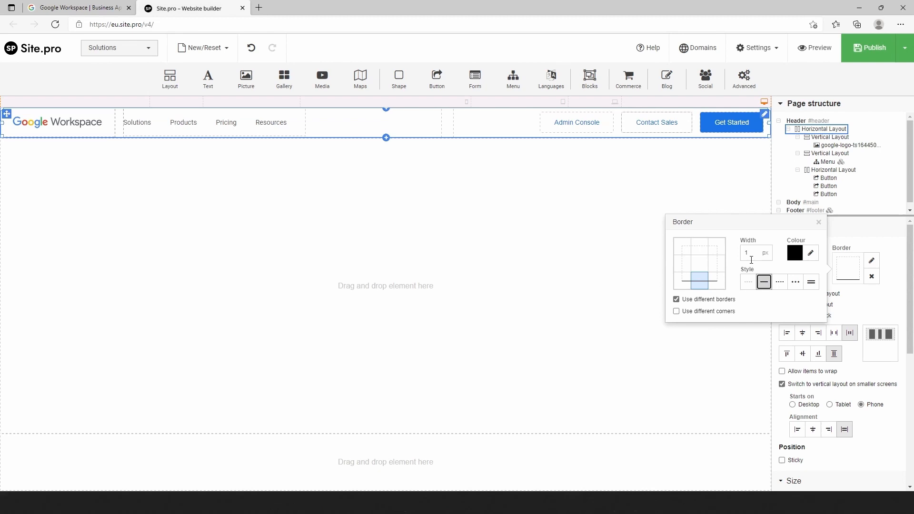
pyautogui.click(810, 253)
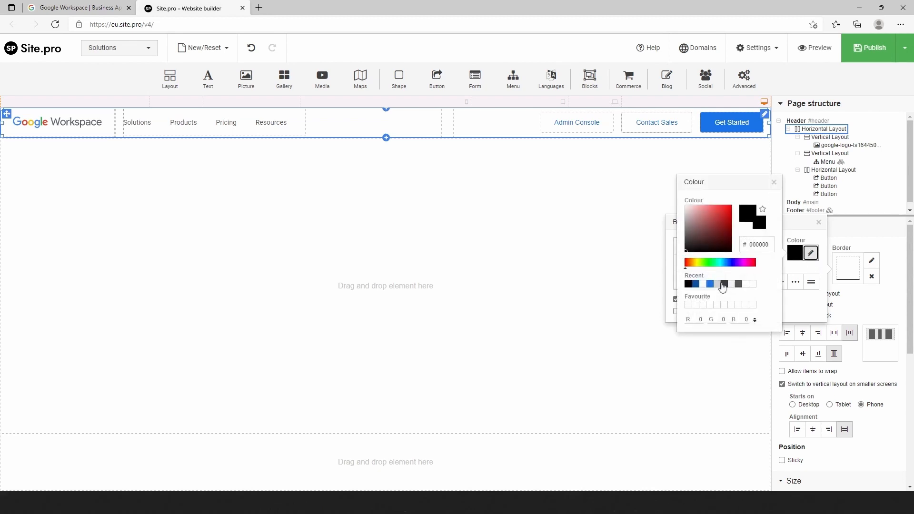
pyautogui.click(721, 284)
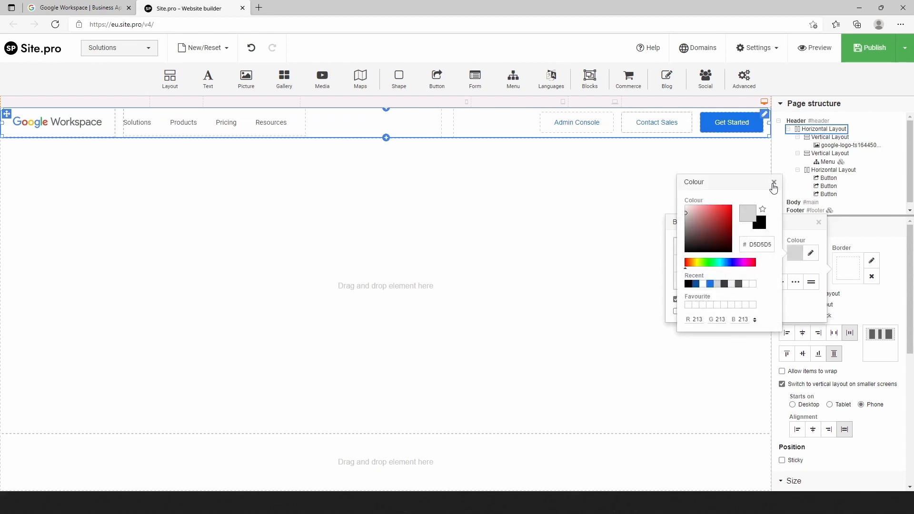
pyautogui.click(774, 182)
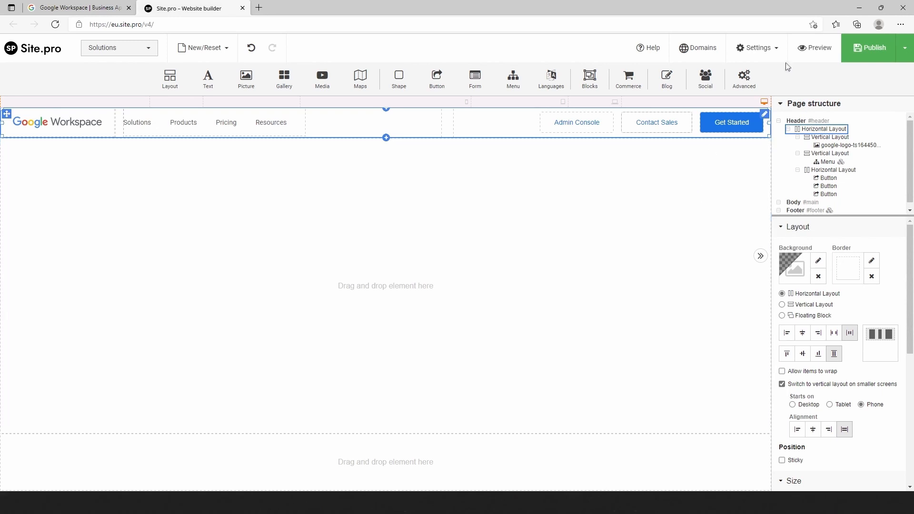
pyautogui.click(72, 8)
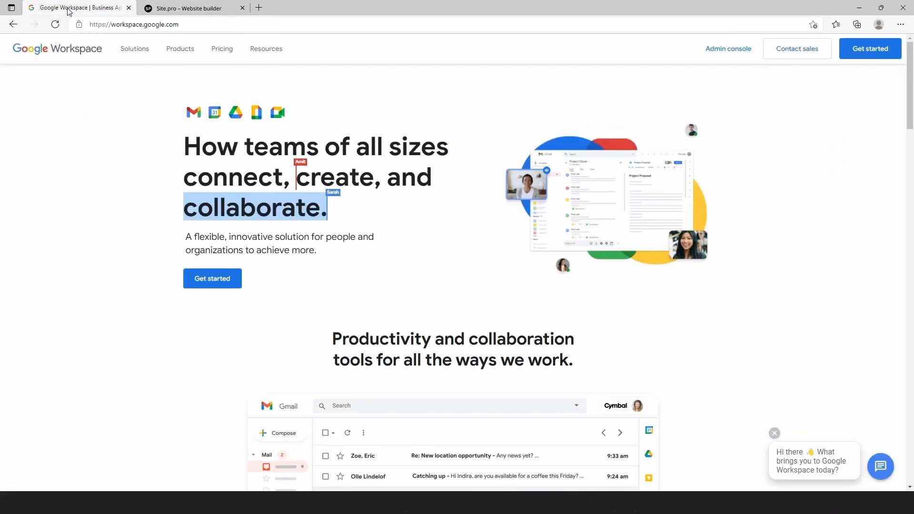
# Step: Return to Site.pro, review the header in preview, and close the preview
pyautogui.click(193, 8)
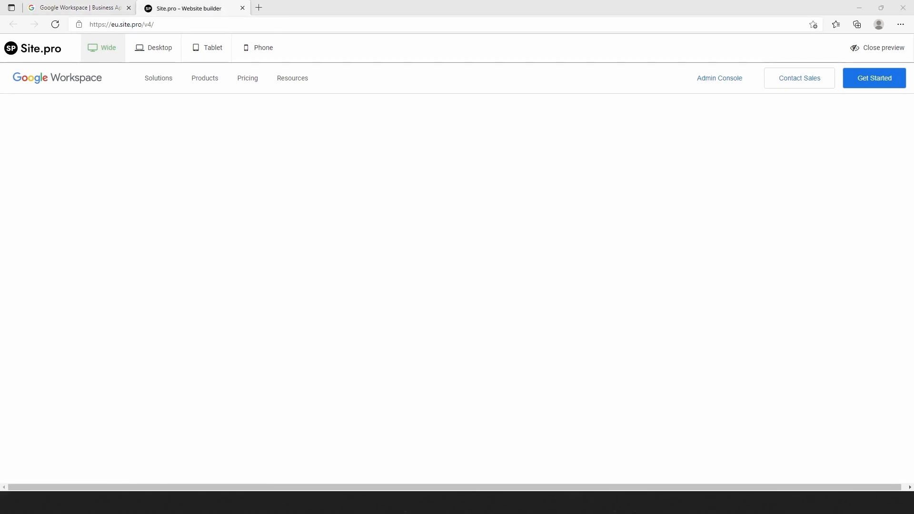
pyautogui.click(883, 47)
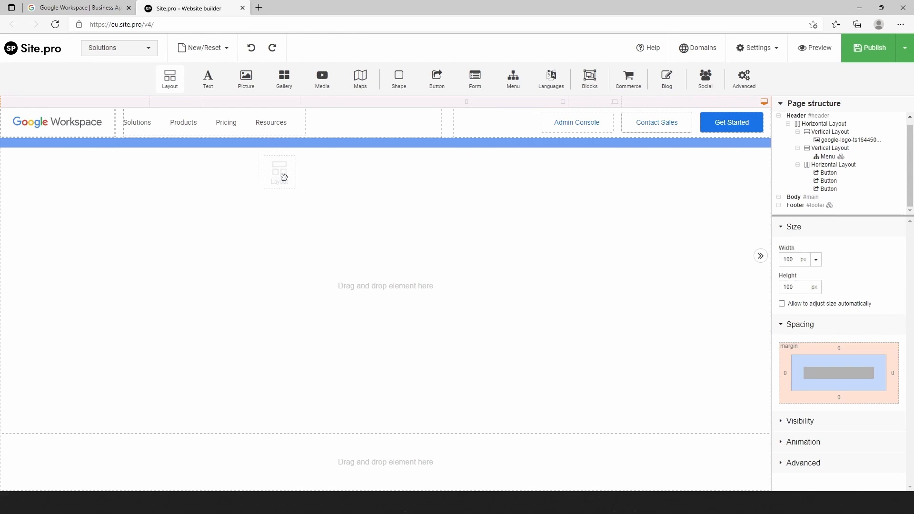
# Step: Drop a two-equal-column layout into the body with a 1100 px maximum width
pyautogui.click(279, 171)
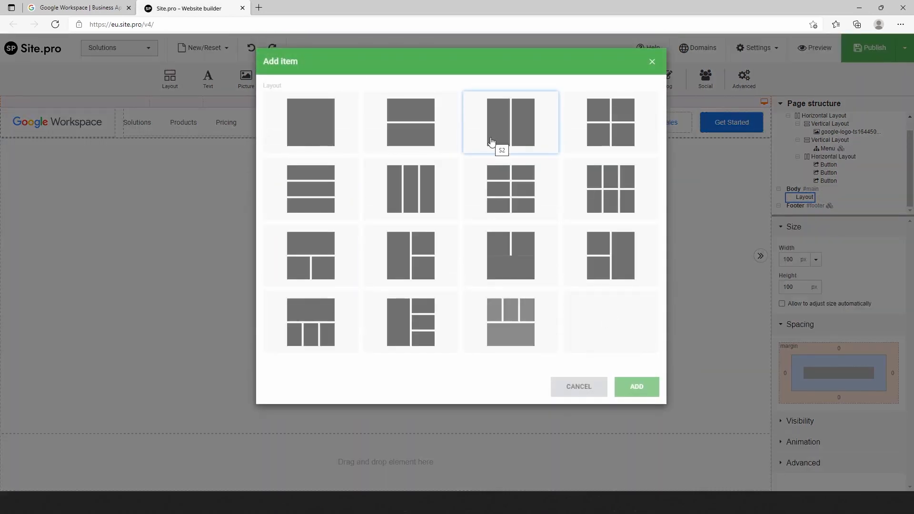
pyautogui.click(636, 386)
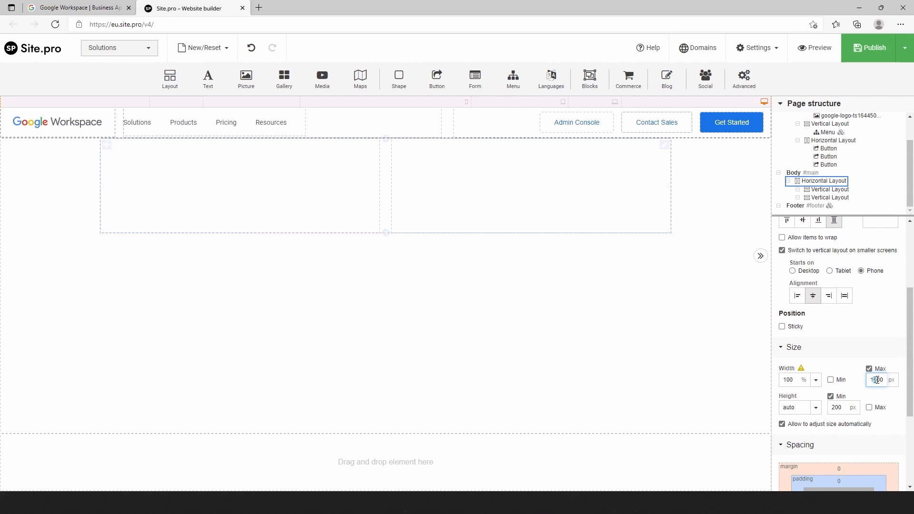
pyautogui.write('1100')
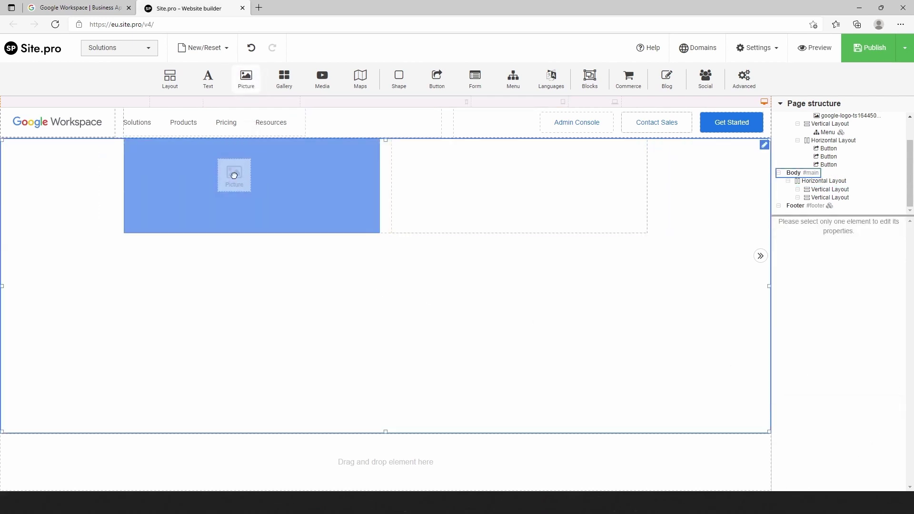
# Step: Insert the Google apps icons picture into the left body column
pyautogui.click(234, 175)
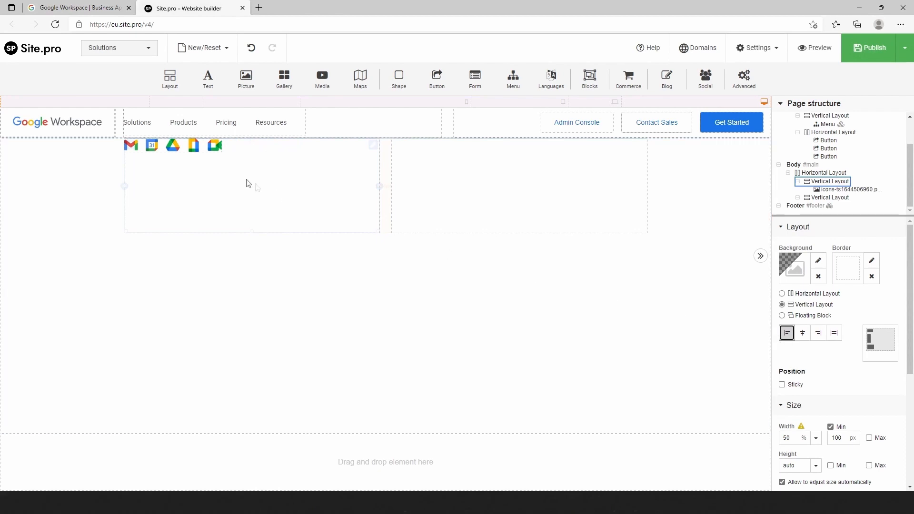
pyautogui.click(172, 145)
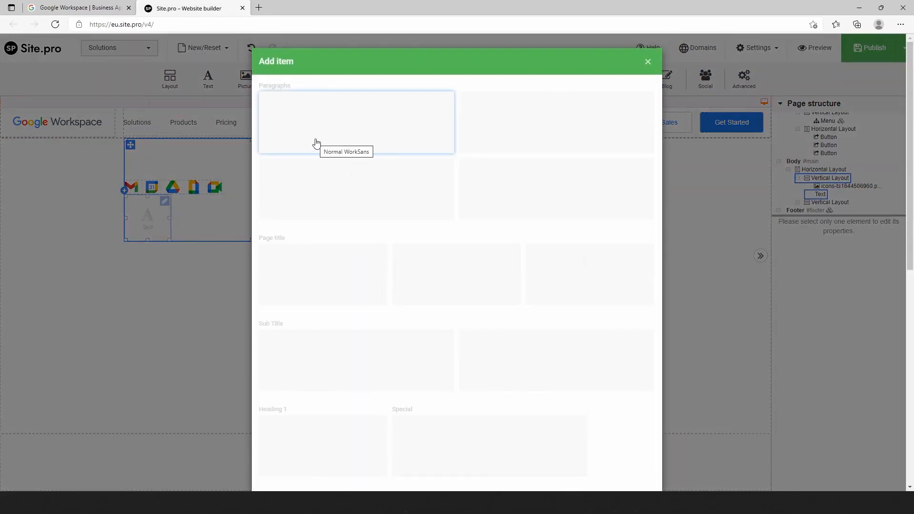
# Step: Add a paragraph reading 'How teams of all sizes connect, create, and collaborate.'
pyautogui.click(356, 121)
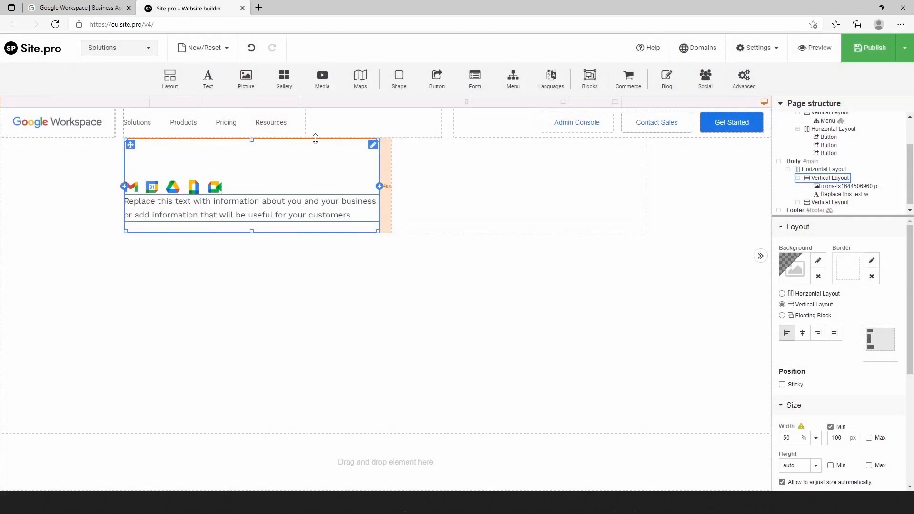
pyautogui.click(843, 194)
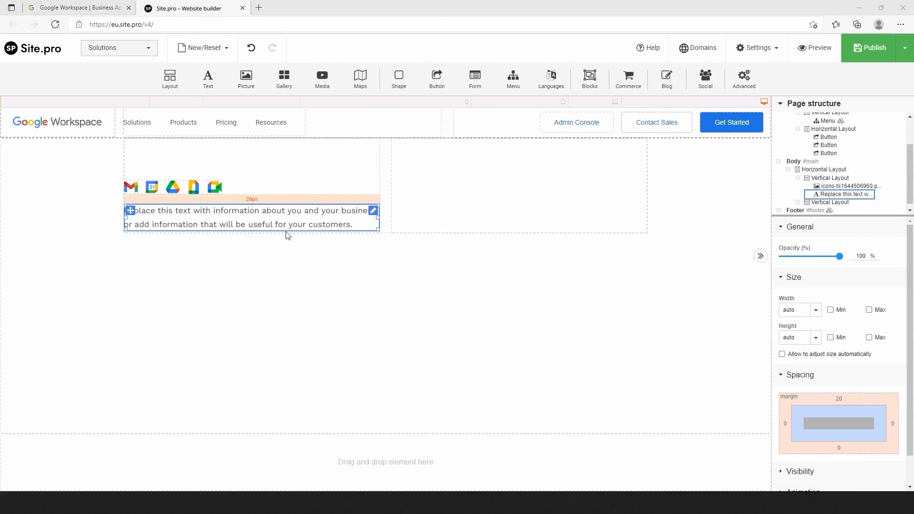
pyautogui.doubleClick(246, 218)
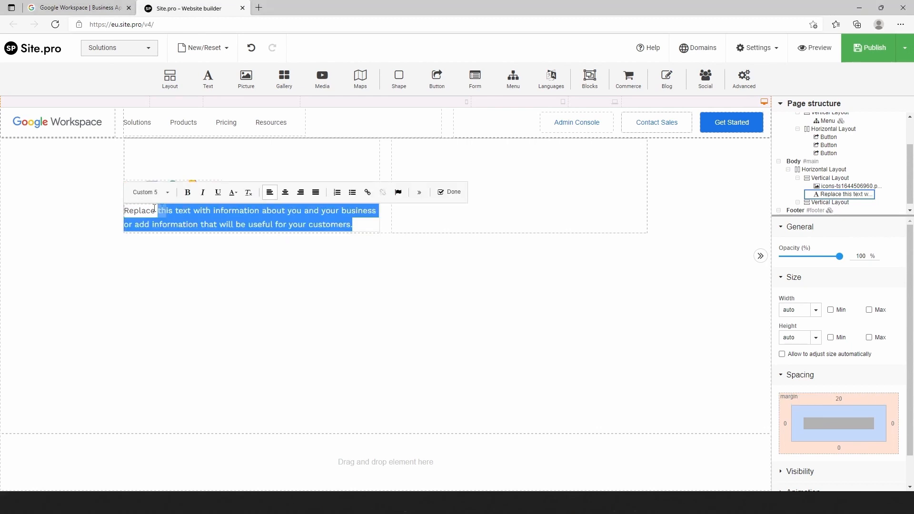
pyautogui.write('How teams of all sizes connect, create, and collaborate')
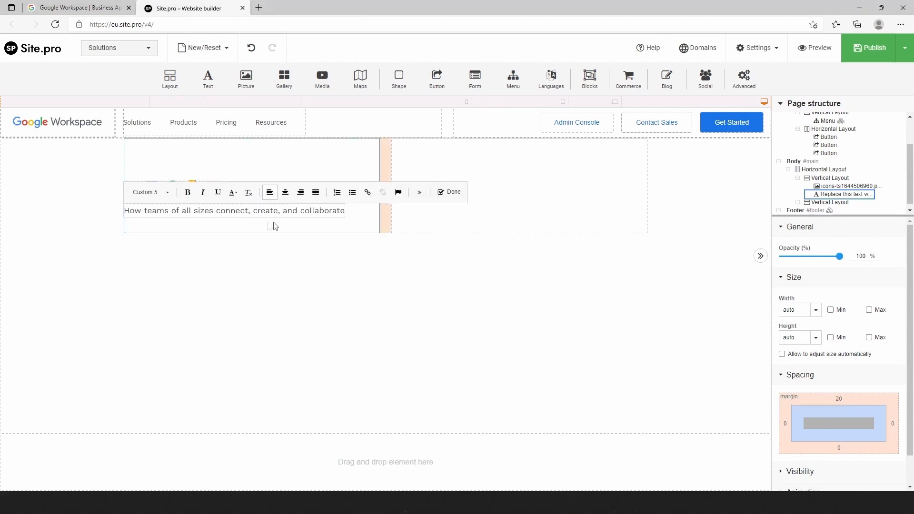
pyautogui.write('.')
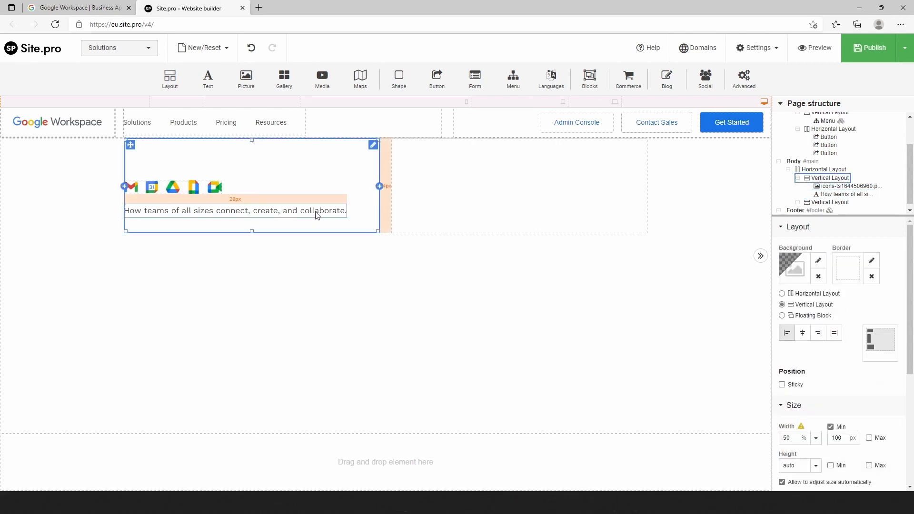
# Step: Set text style Custom 5 to Open Sans 44px, line height 54, spacing -0.5, #202124
pyautogui.click(758, 48)
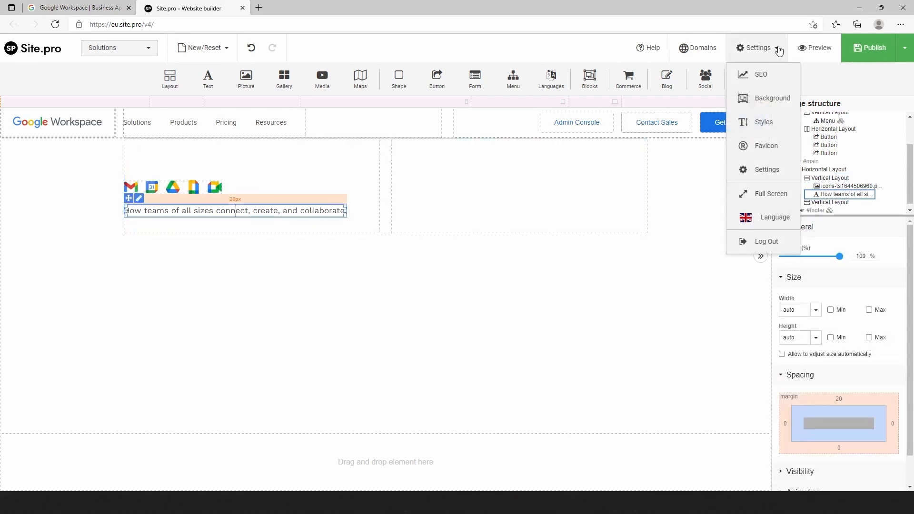
pyautogui.click(764, 121)
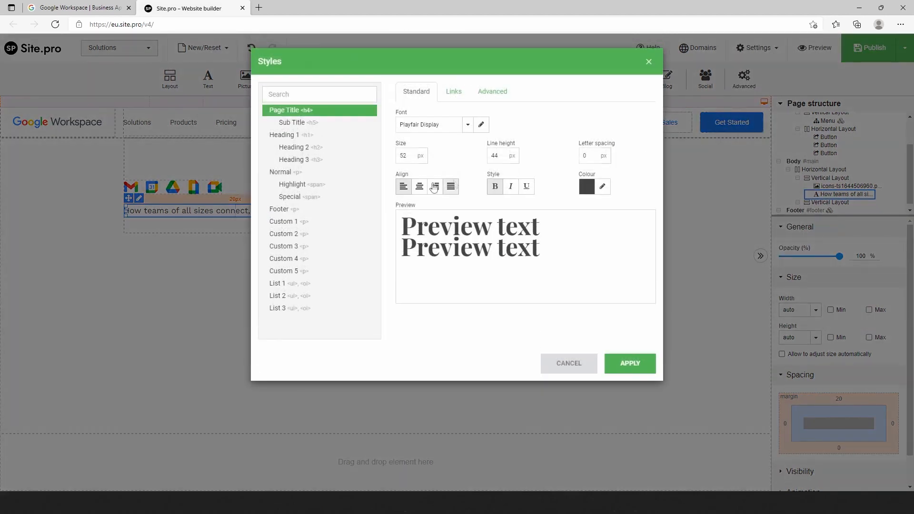
pyautogui.click(283, 271)
pyautogui.write('op')
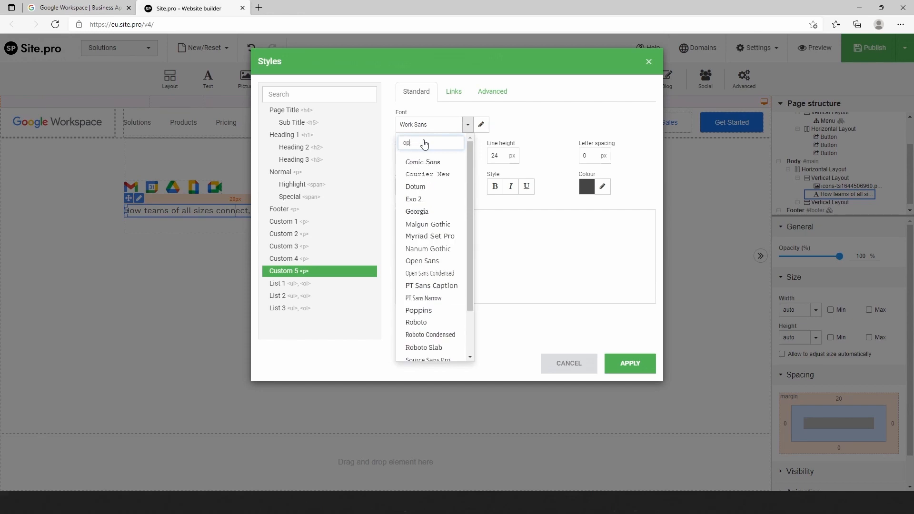
pyautogui.click(422, 260)
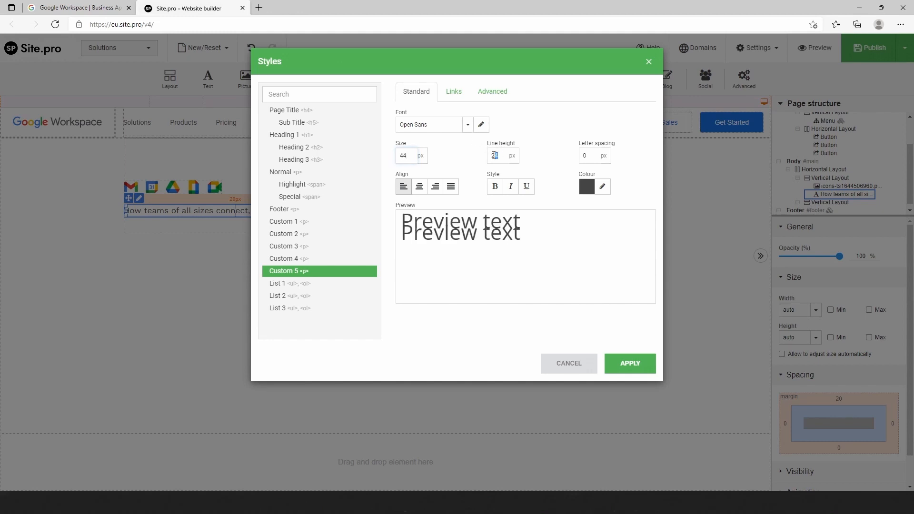
pyautogui.write('54')
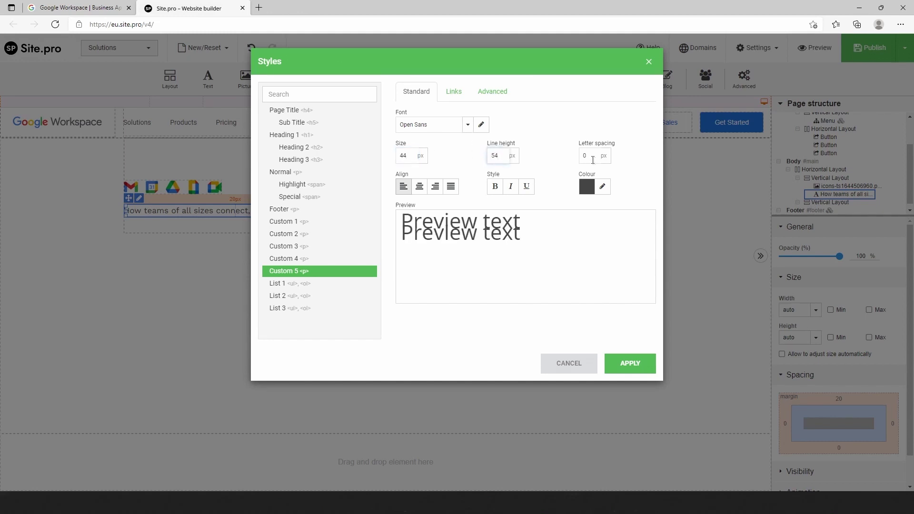
pyautogui.write('-0.5')
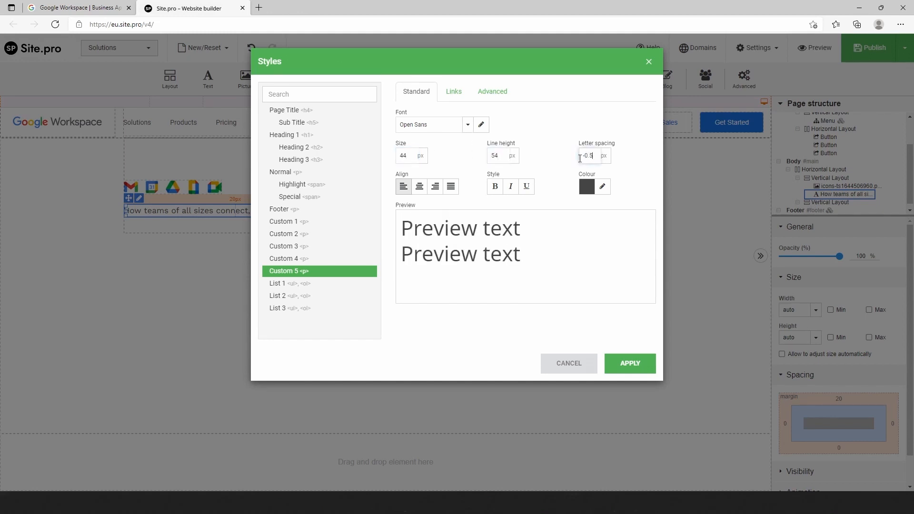
pyautogui.click(602, 186)
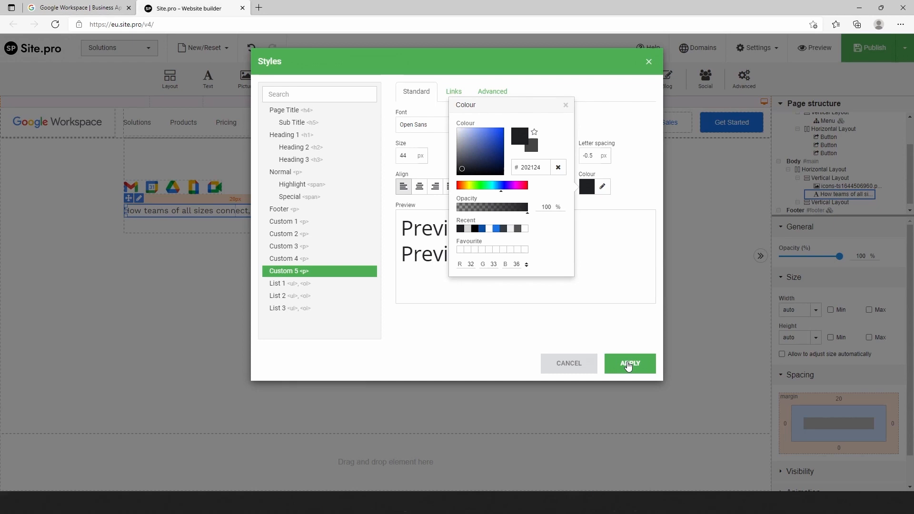
pyautogui.click(630, 364)
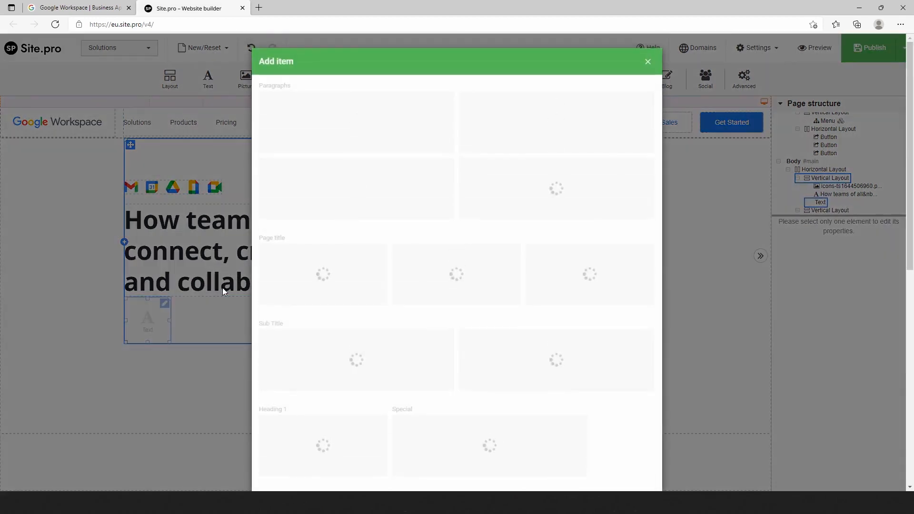
# Step: Drop a placeholder Paragraph text block below the headline
pyautogui.click(648, 62)
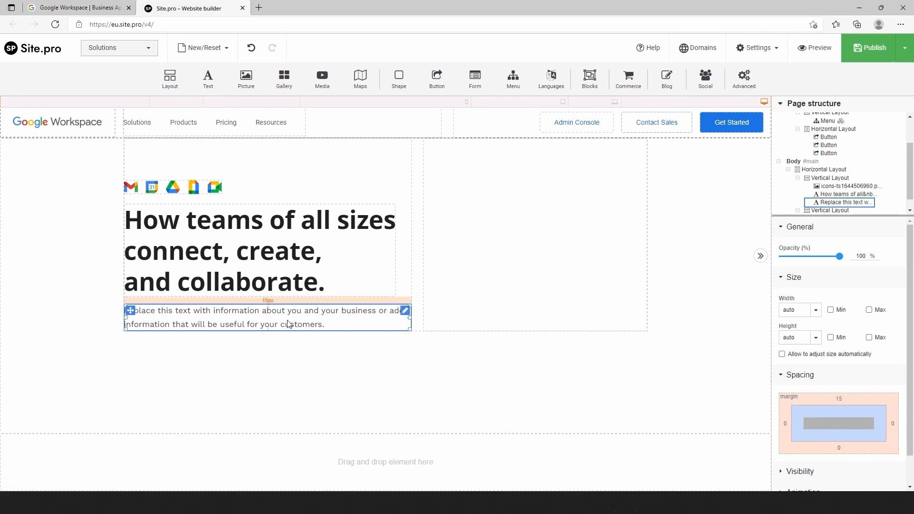
# Step: Type the subtext and restyle Custom 6 as Open Sans 16px, spacing -0.5, dark grey
pyautogui.doubleClick(262, 317)
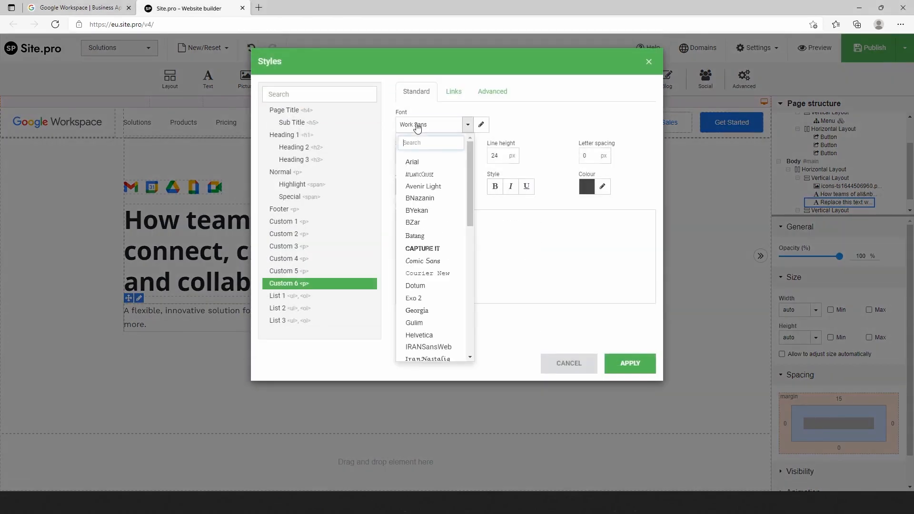
pyautogui.write('ope')
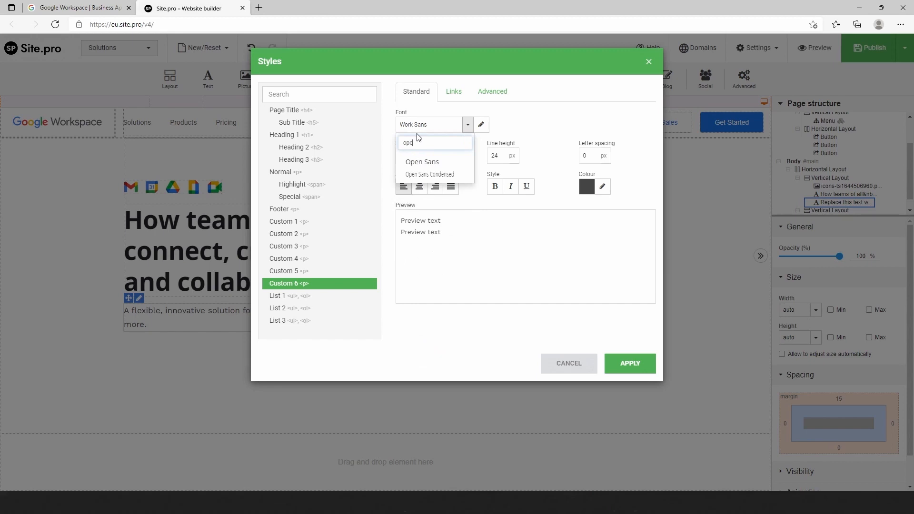
pyautogui.click(422, 162)
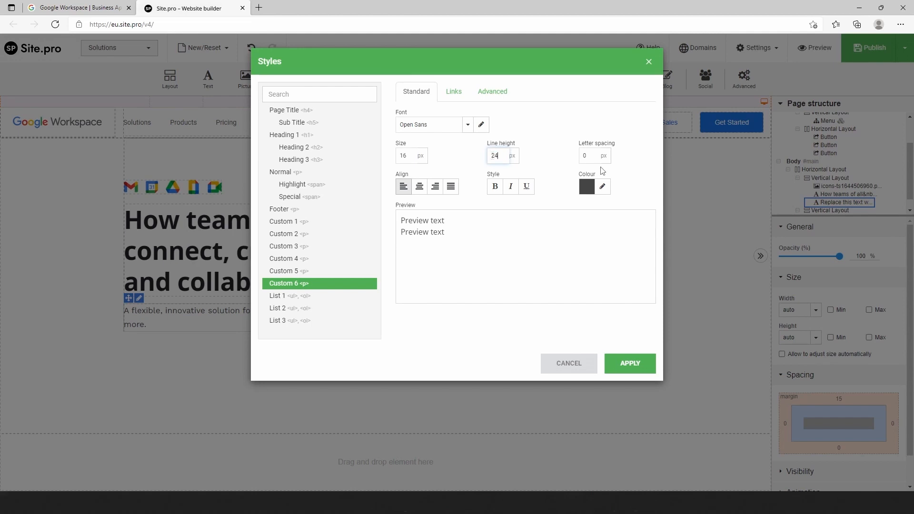
pyautogui.click(587, 156)
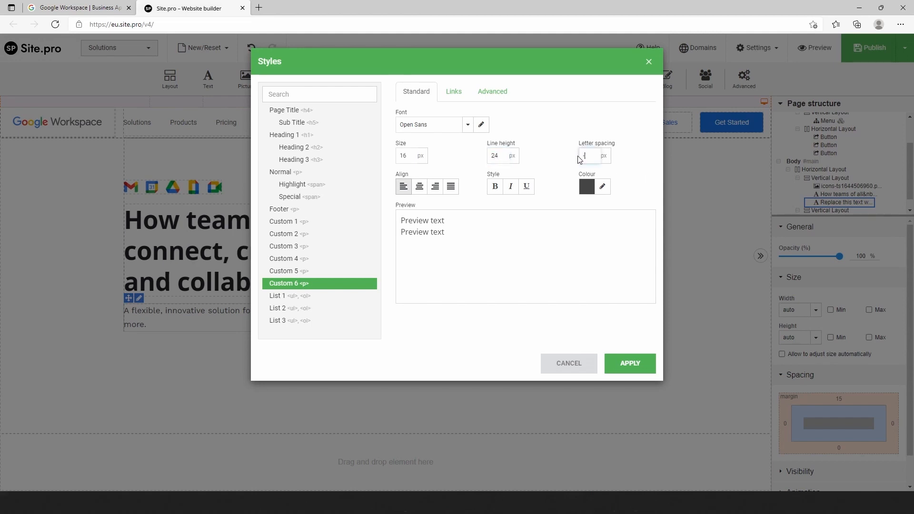
pyautogui.click(601, 186)
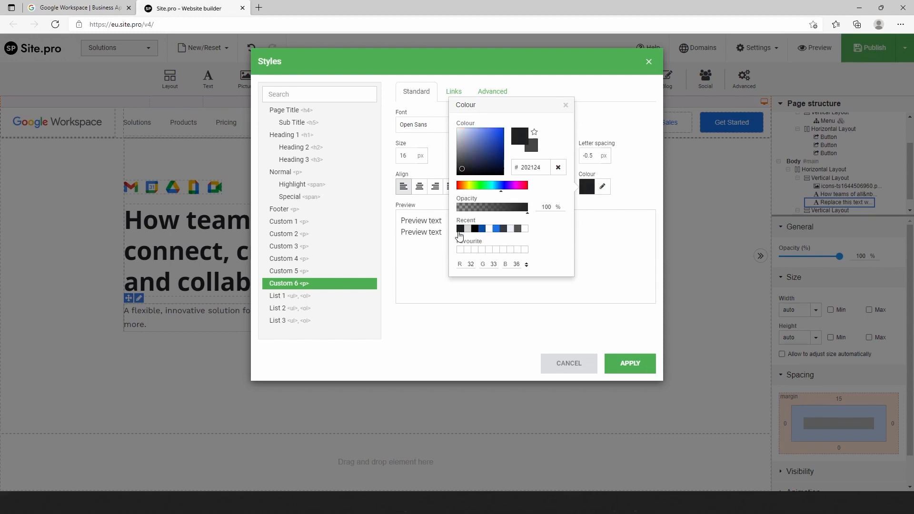
pyautogui.click(565, 105)
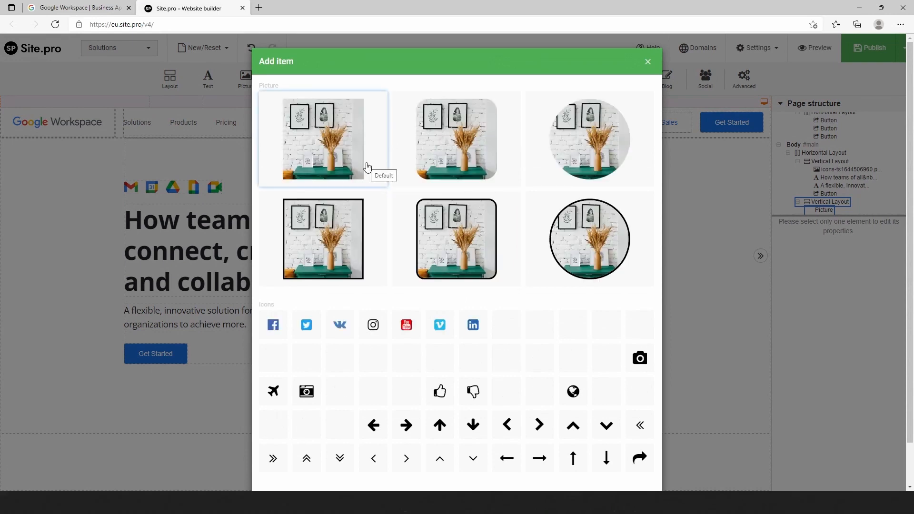
# Step: Place the Workspace illustration in the right column, vertically centred, and preview the page
pyautogui.click(322, 138)
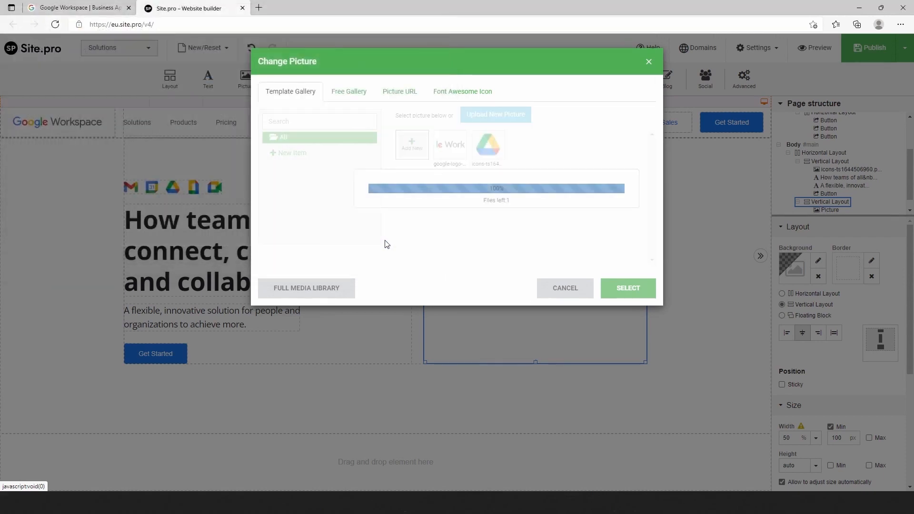
pyautogui.click(628, 288)
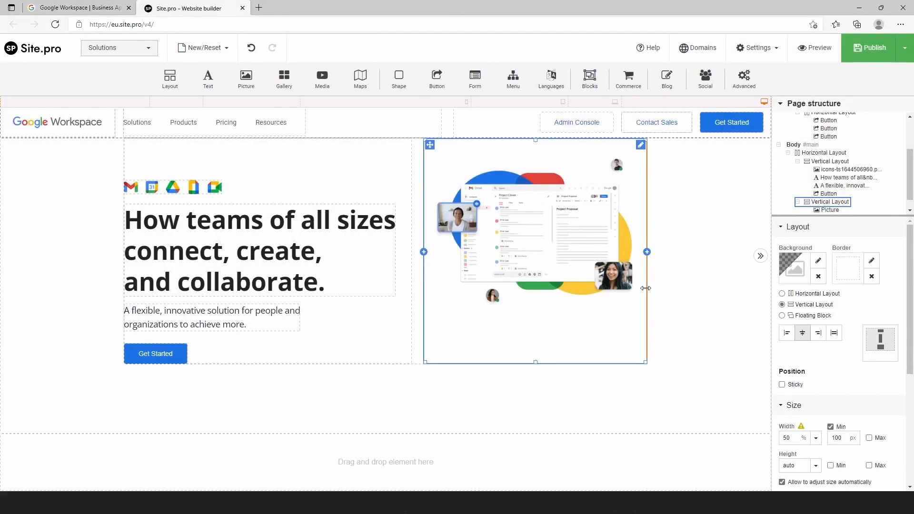
pyautogui.click(829, 210)
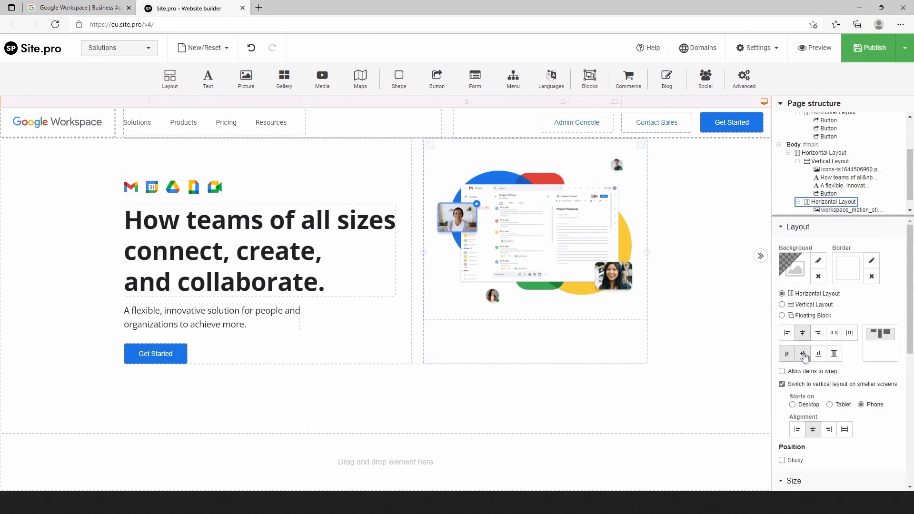
pyautogui.click(819, 353)
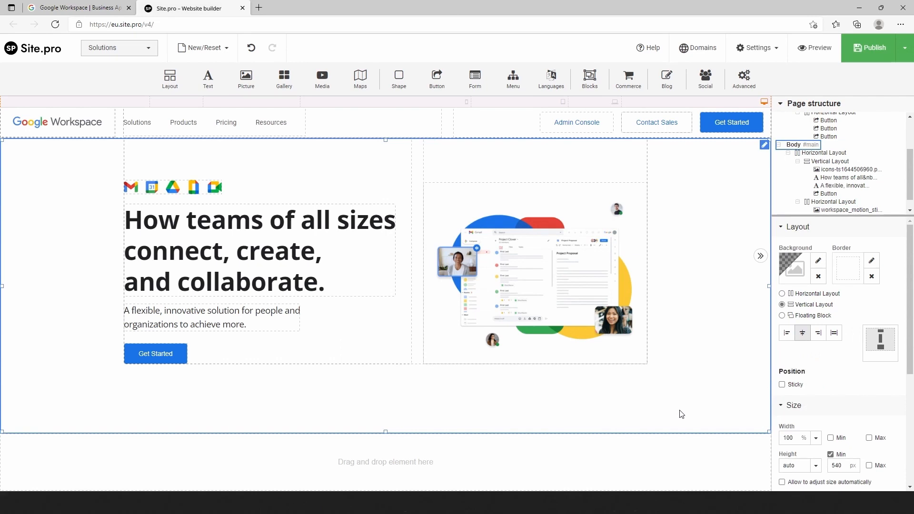
pyautogui.click(814, 48)
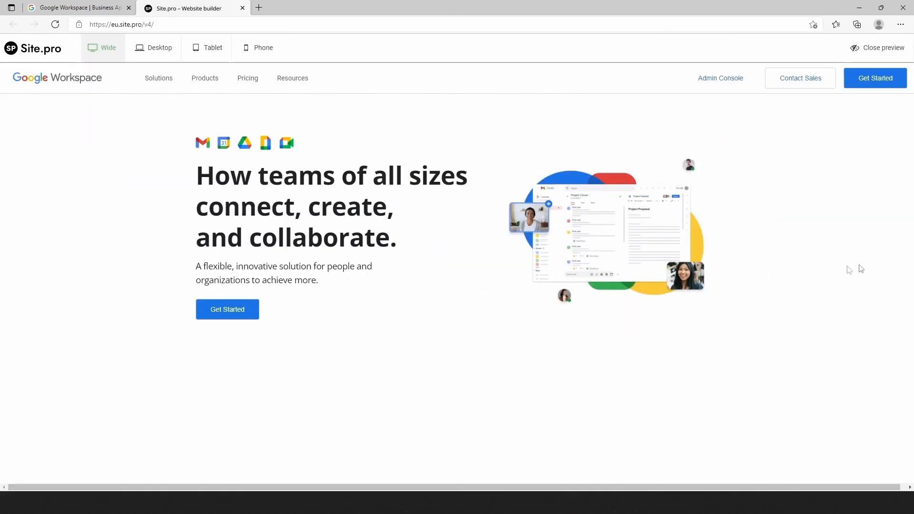
# Step: Compare the preview against the Google Workspace reference, then close the preview
pyautogui.click(76, 7)
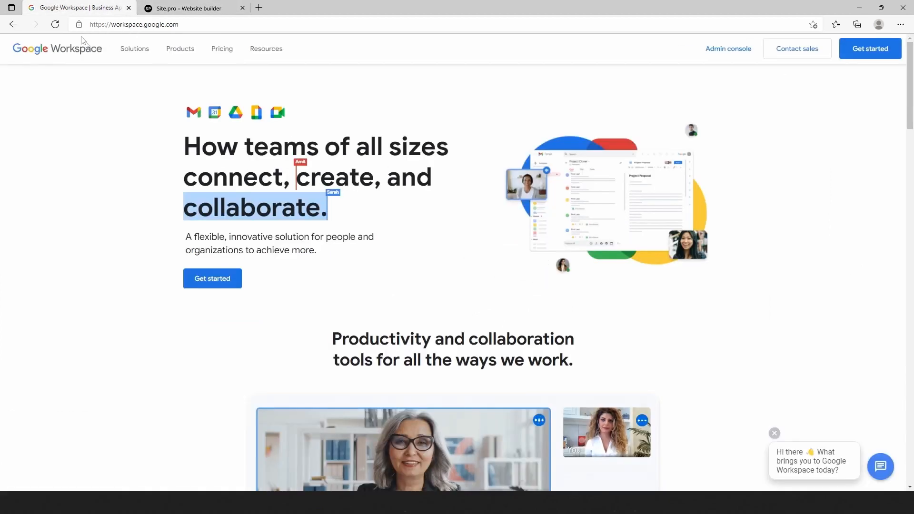
pyautogui.click(185, 8)
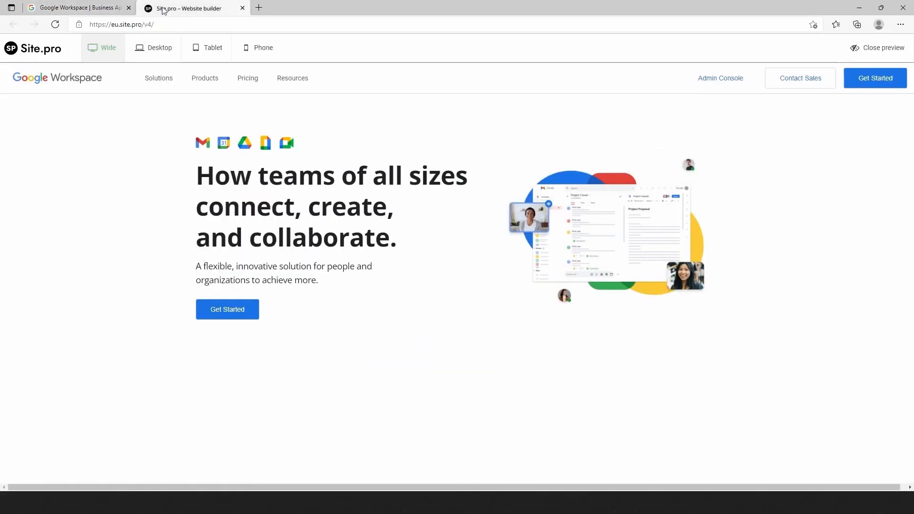
pyautogui.moveTo(856, 49)
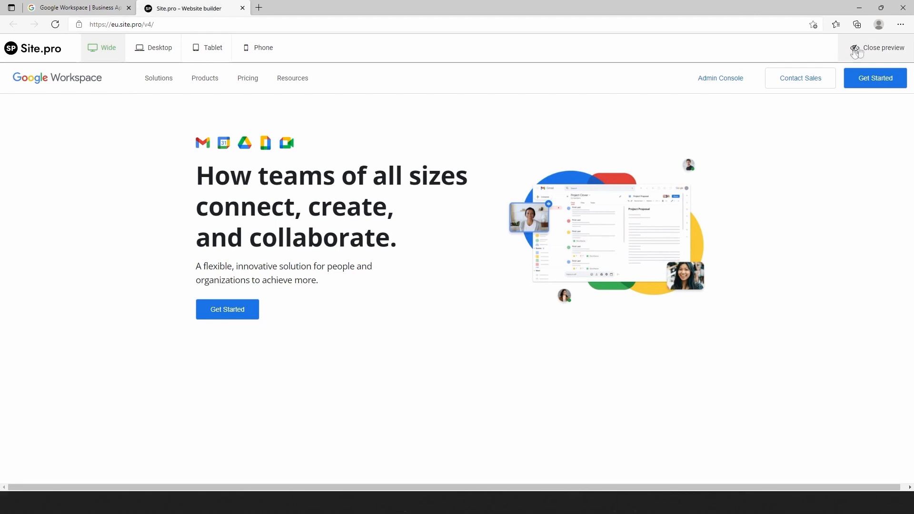
pyautogui.click(877, 47)
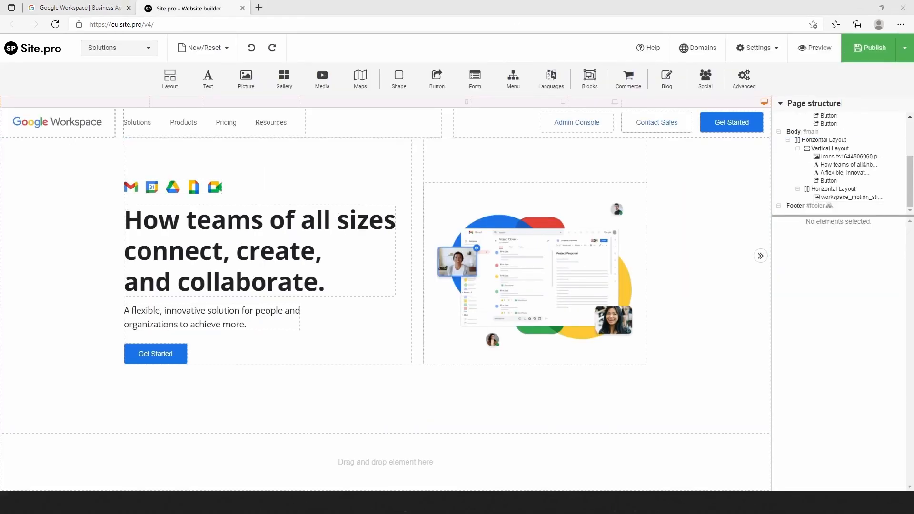
# Step: Add a section below the hero containing the text 'Productivity and collaboration tools for all the ways we work.'
pyautogui.click(170, 78)
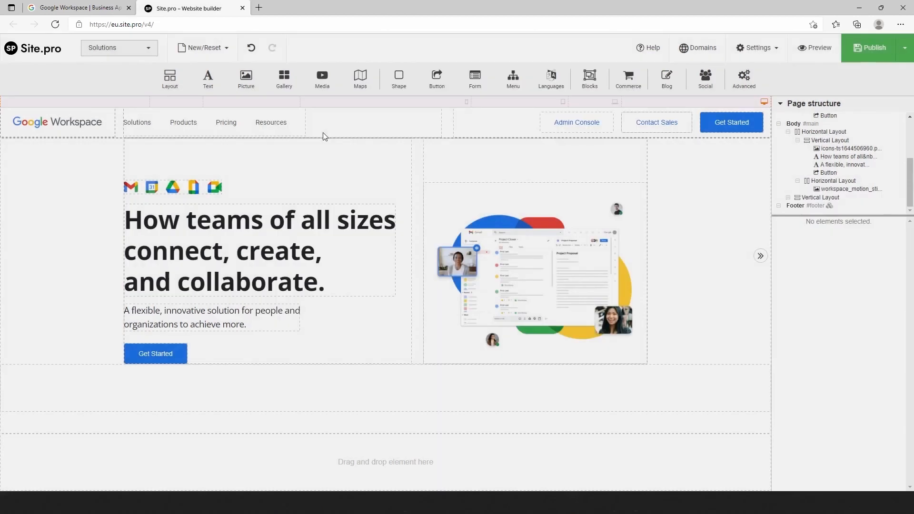
pyautogui.click(386, 388)
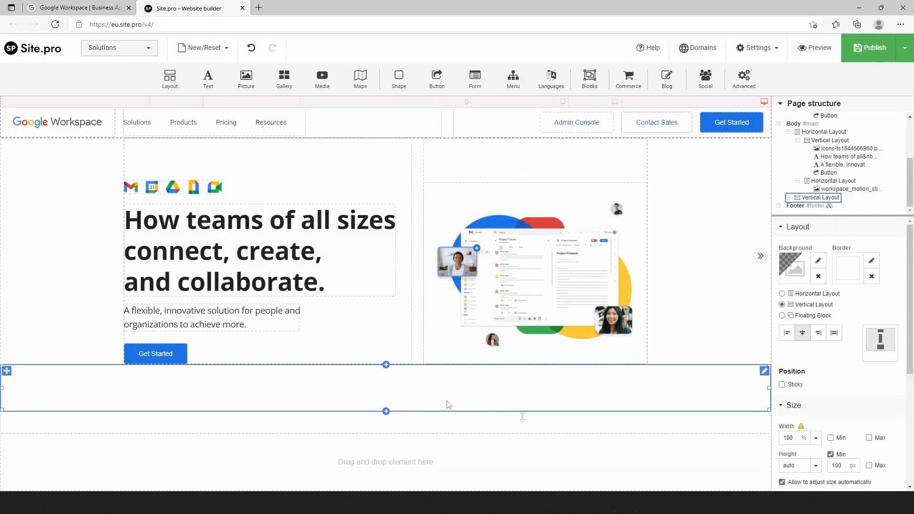
pyautogui.click(869, 438)
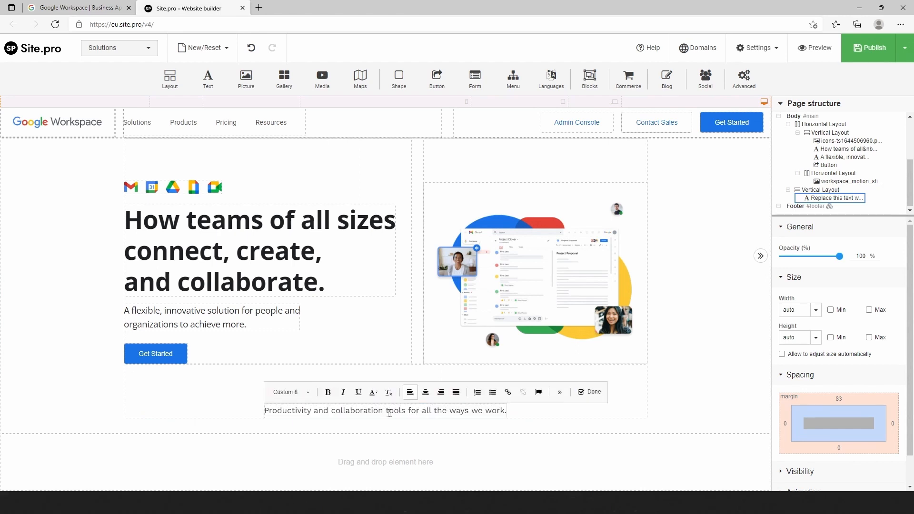
# Step: Style the tagline in bold Open Sans, 30 px size, 38 px line height, -0.5 letter spacing
pyautogui.click(289, 392)
pyautogui.write('op')
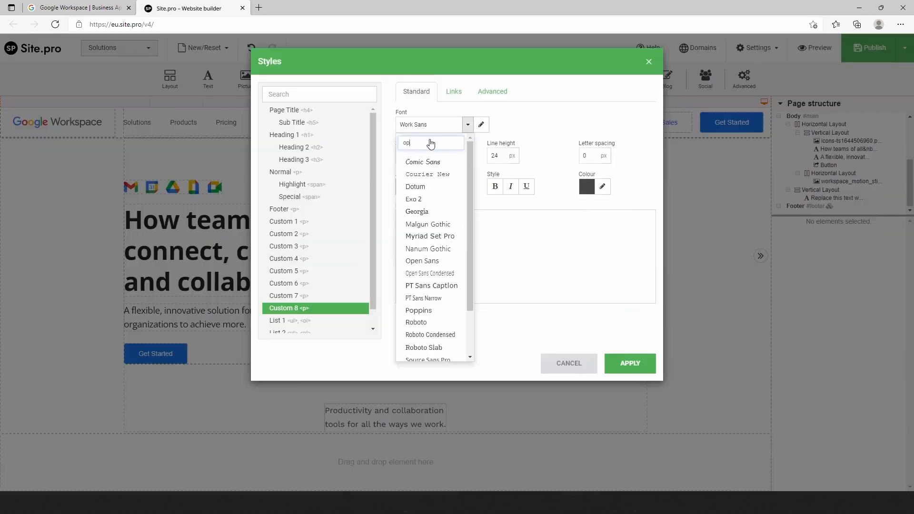
pyautogui.click(422, 261)
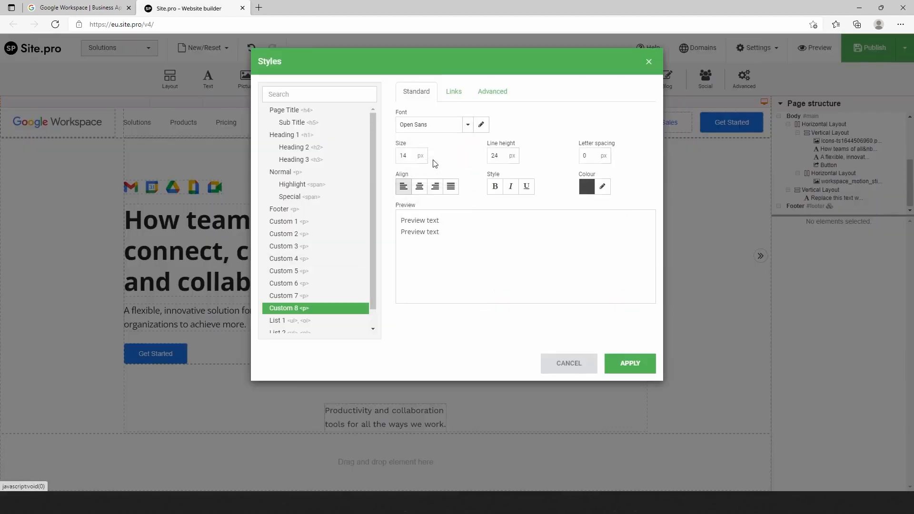
pyautogui.click(405, 155)
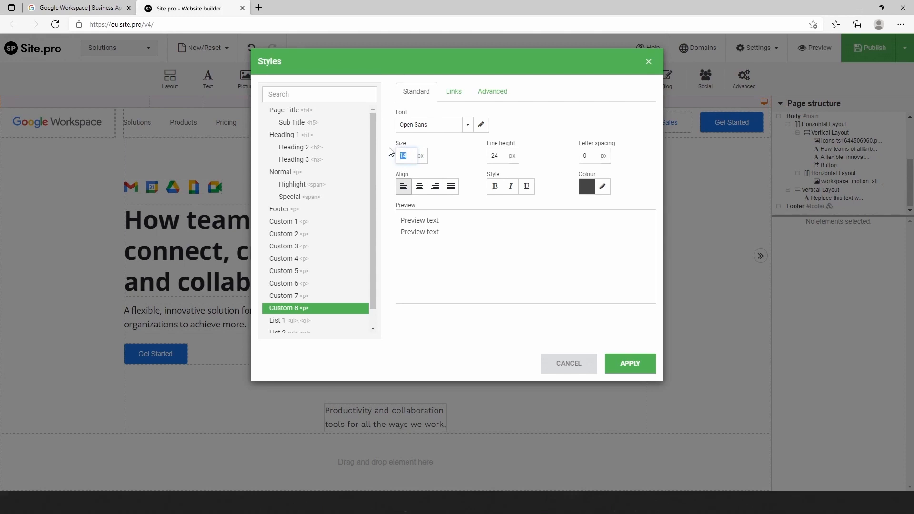
pyautogui.write('30')
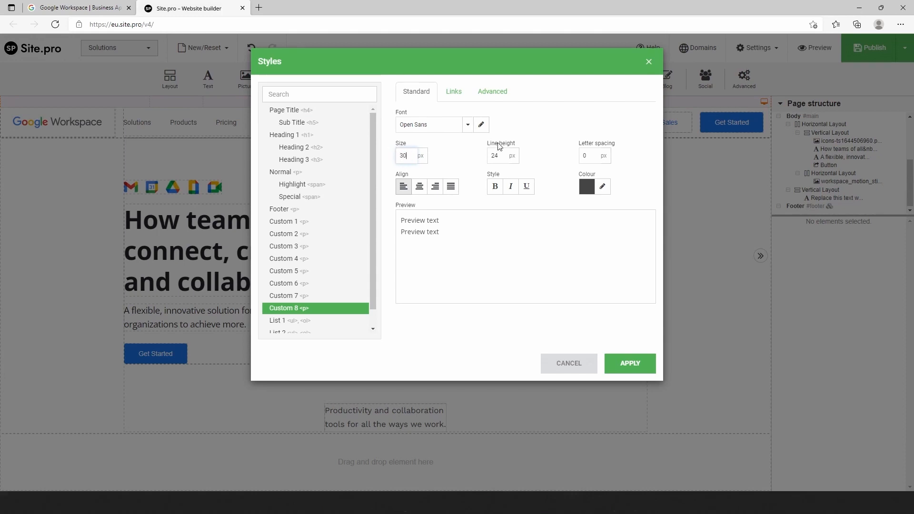
pyautogui.click(499, 156)
pyautogui.write('38')
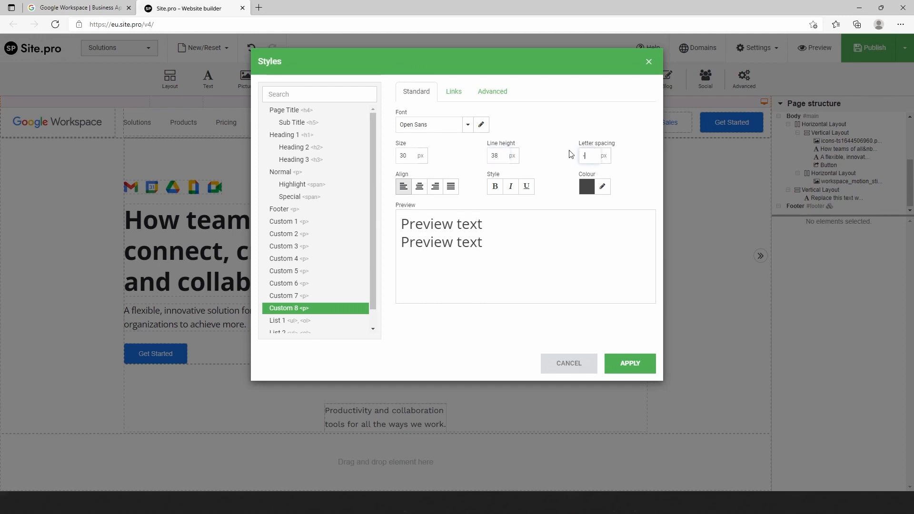
pyautogui.click(602, 187)
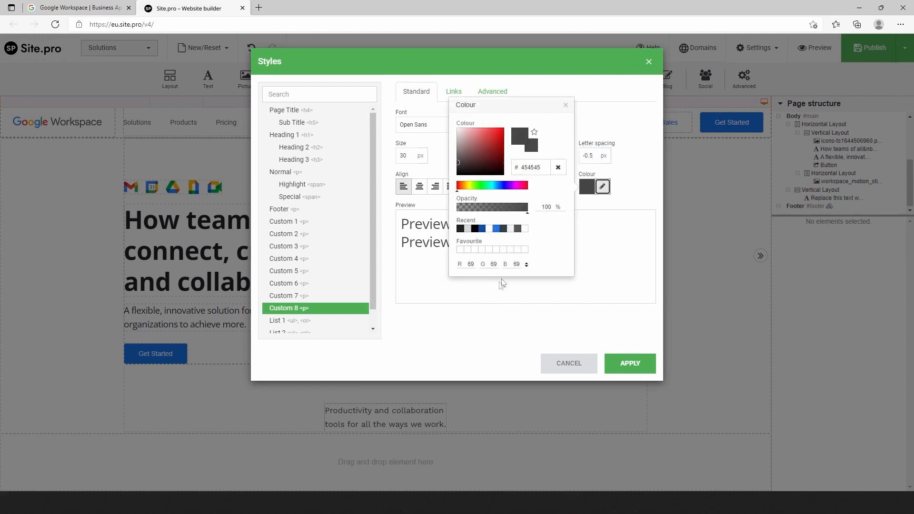
pyautogui.click(649, 61)
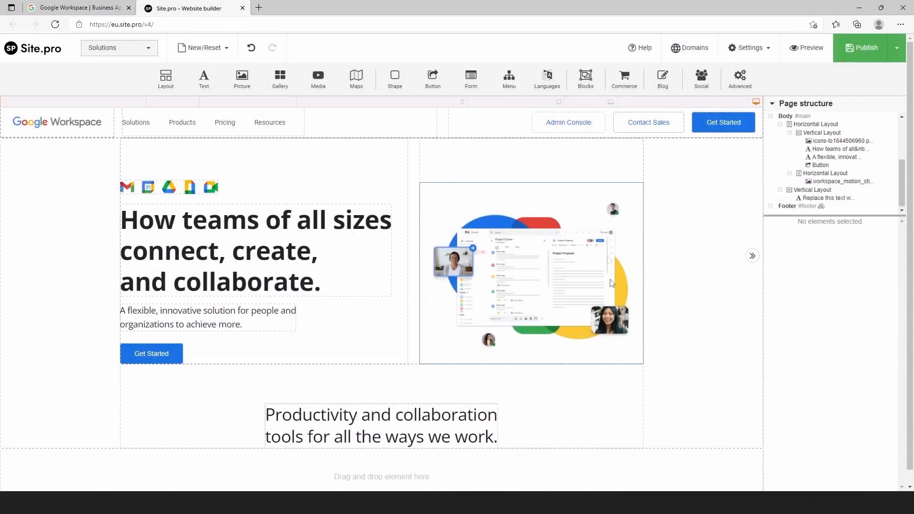
pyautogui.doubleClick(380, 425)
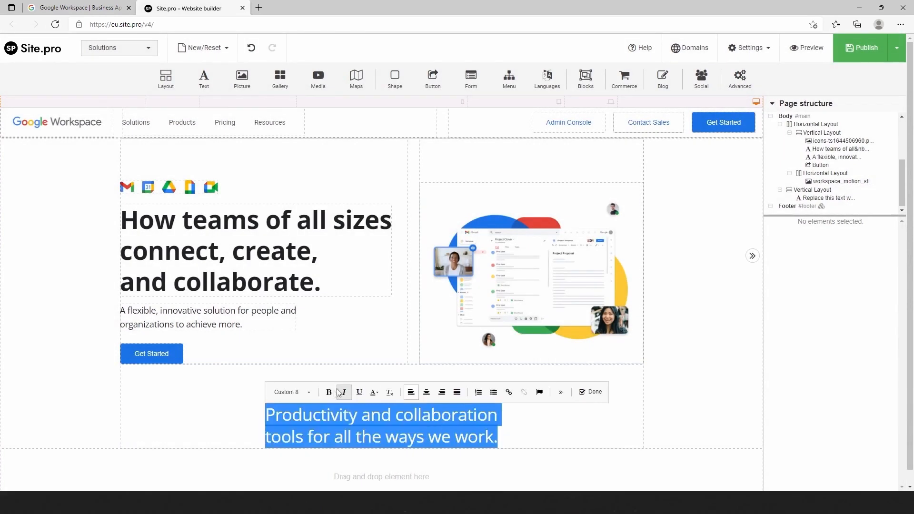
pyautogui.click(328, 392)
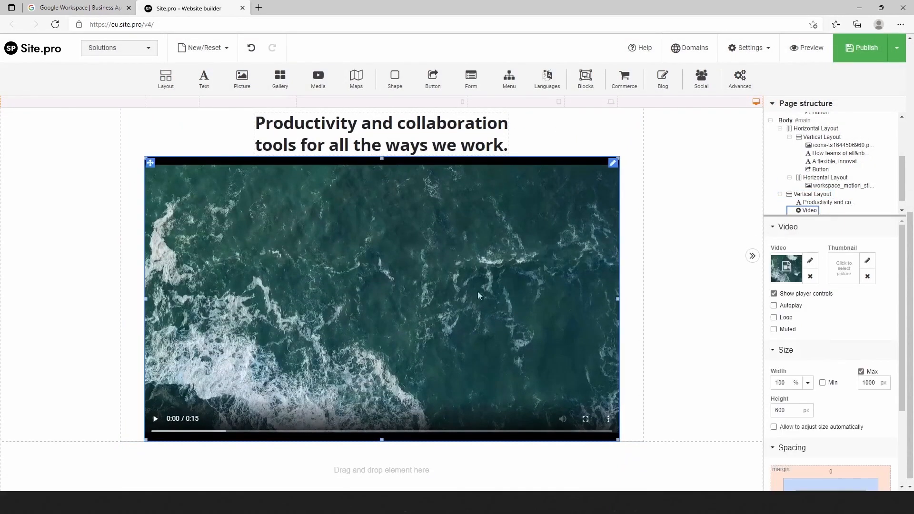
# Step: Use the uploaded workspace video, capped at 950 px wide and set to autoplay
pyautogui.click(810, 261)
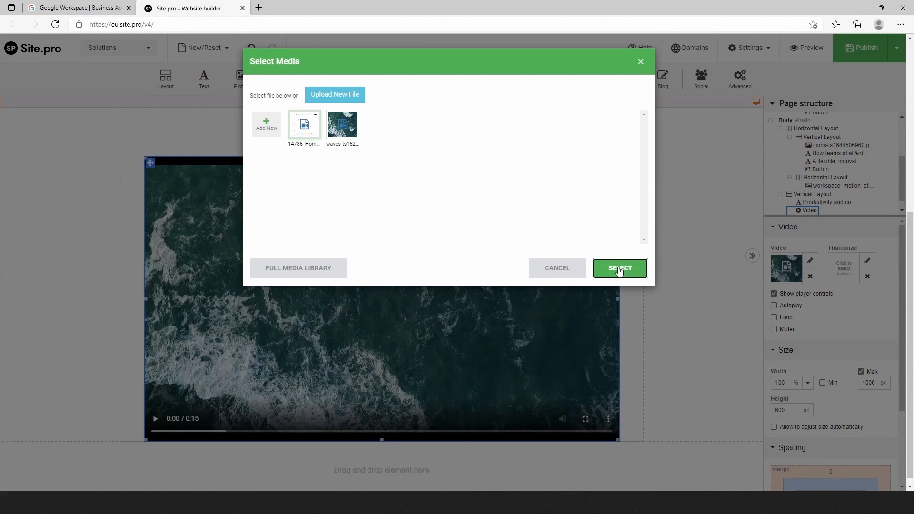
pyautogui.click(620, 268)
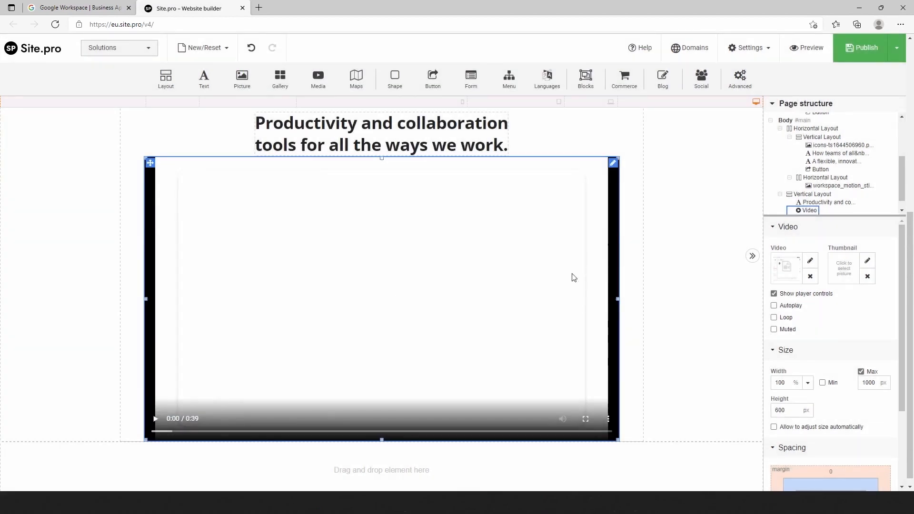
pyautogui.click(870, 383)
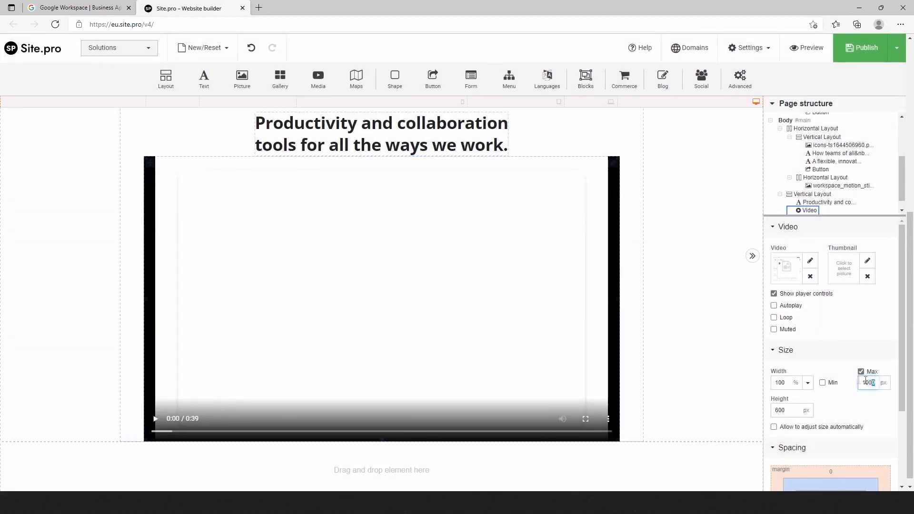
pyautogui.write('950')
pyautogui.click(831, 471)
pyautogui.write('20')
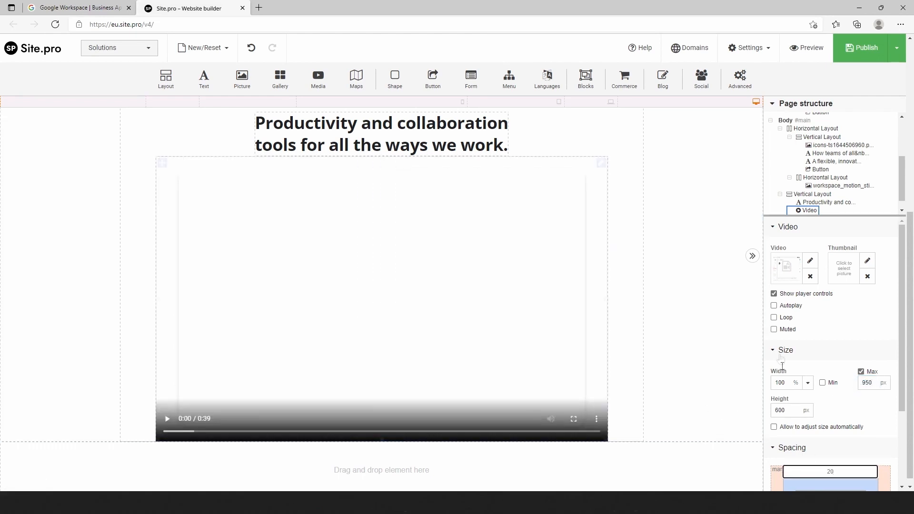
pyautogui.click(773, 306)
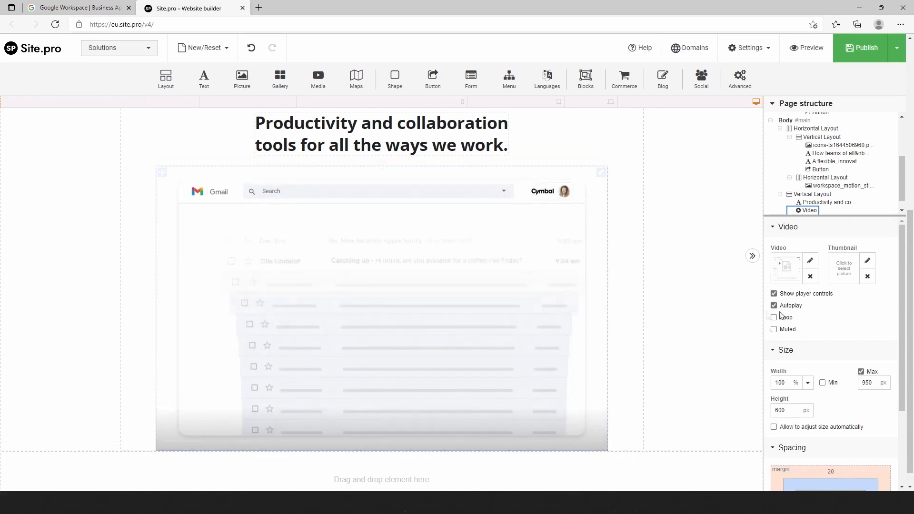
pyautogui.scroll(-3)
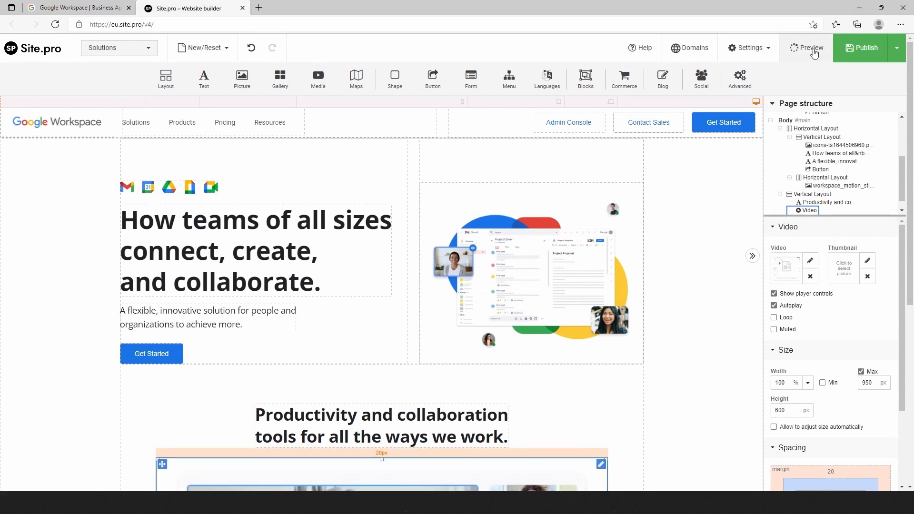
# Step: Preview the page and compare the tagline and video with the Google Workspace original
pyautogui.click(809, 48)
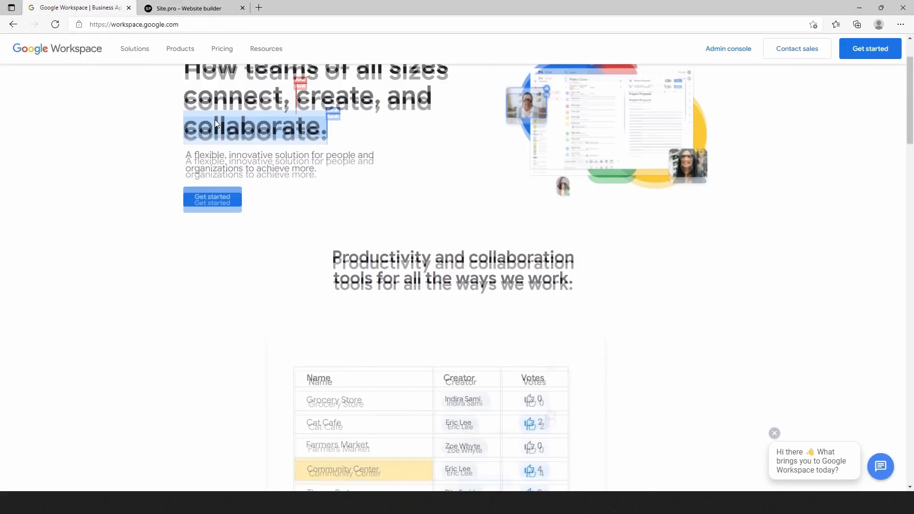
pyautogui.scroll(-3)
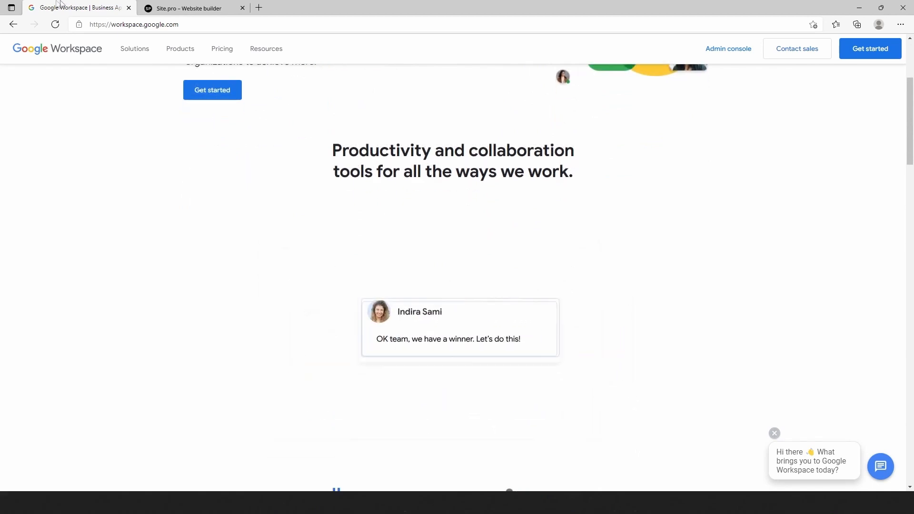
pyautogui.click(191, 8)
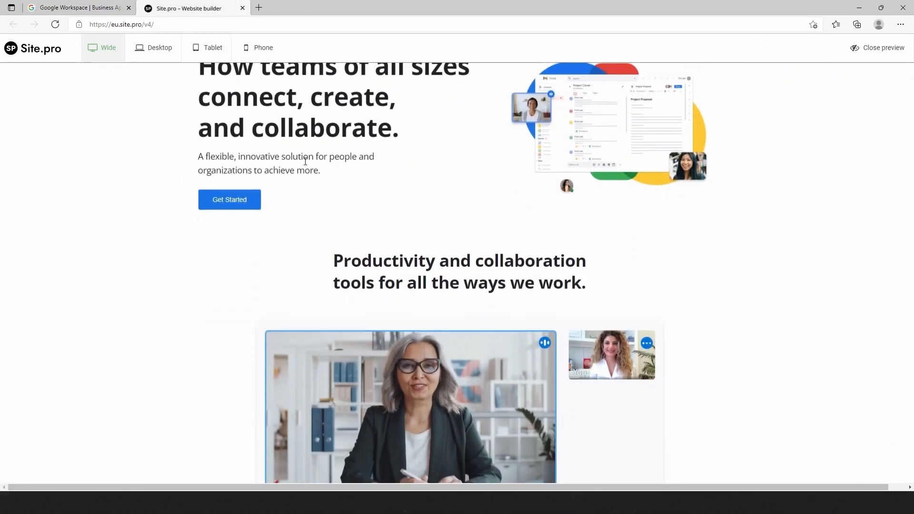